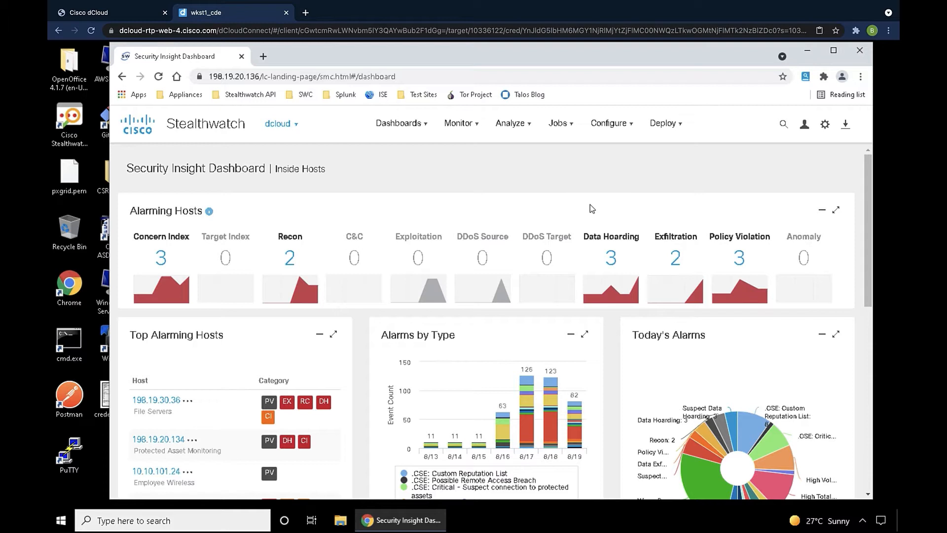
Step: Load the Host Group Report for Inside Hosts from the Monitor menu
left_click(460, 123)
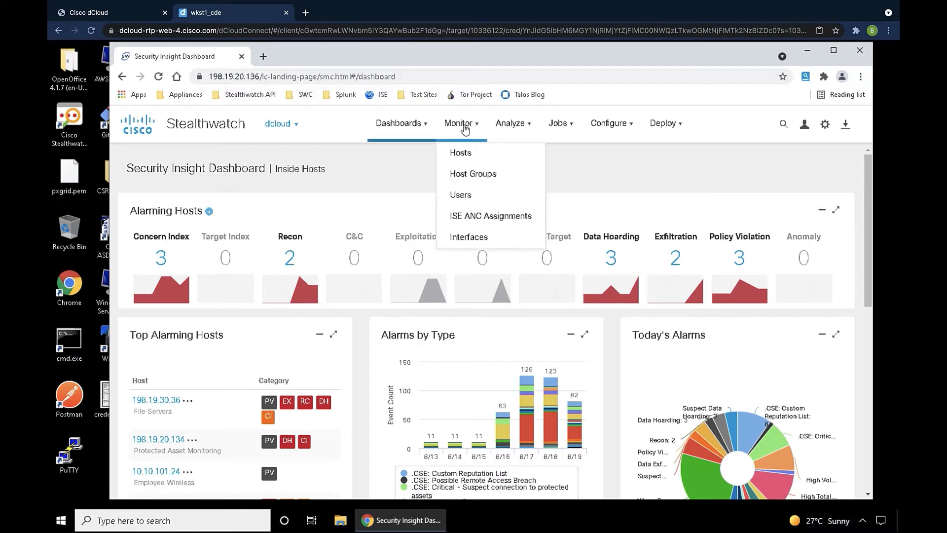
left_click(472, 174)
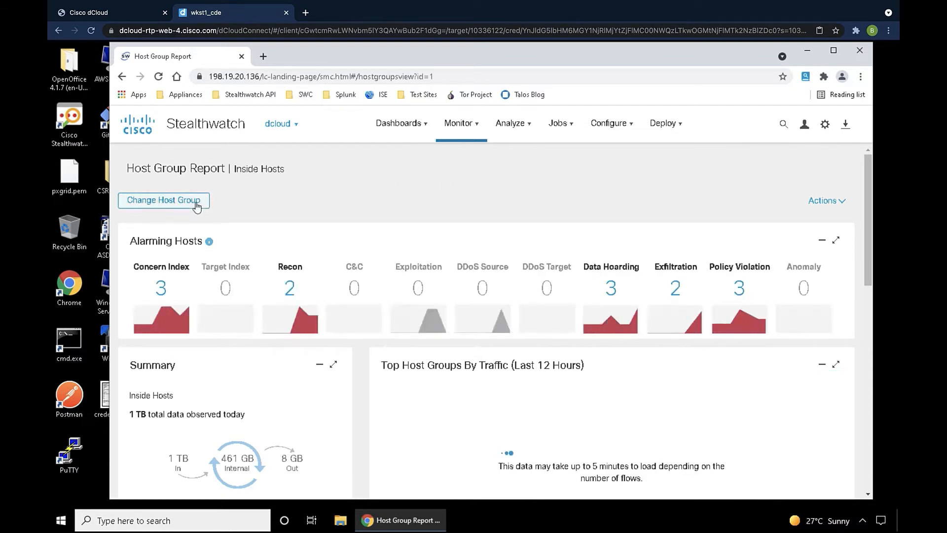
left_click(164, 200)
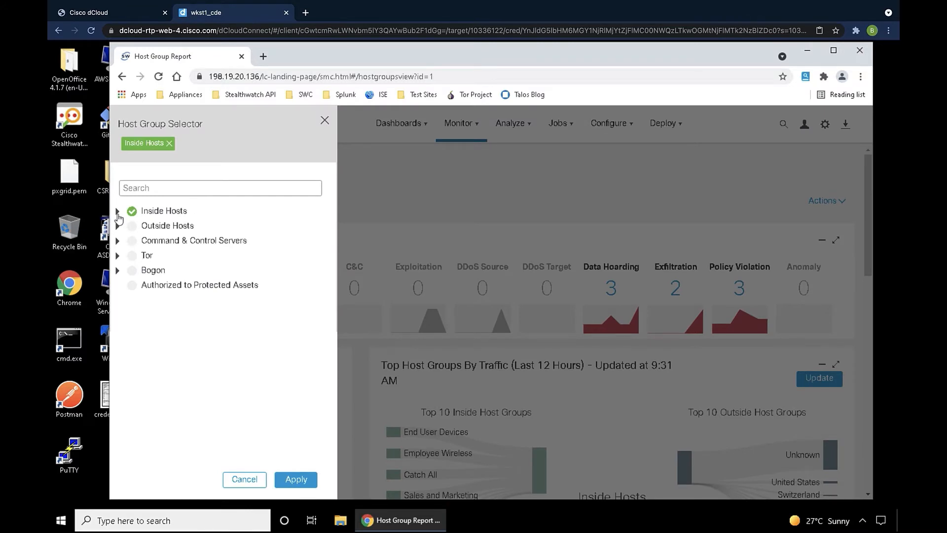
left_click(118, 211)
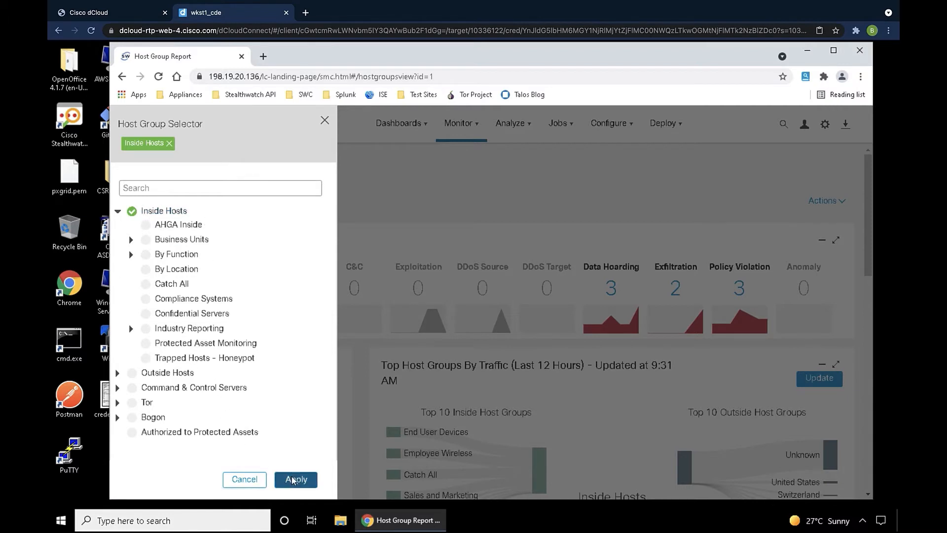
left_click(295, 479)
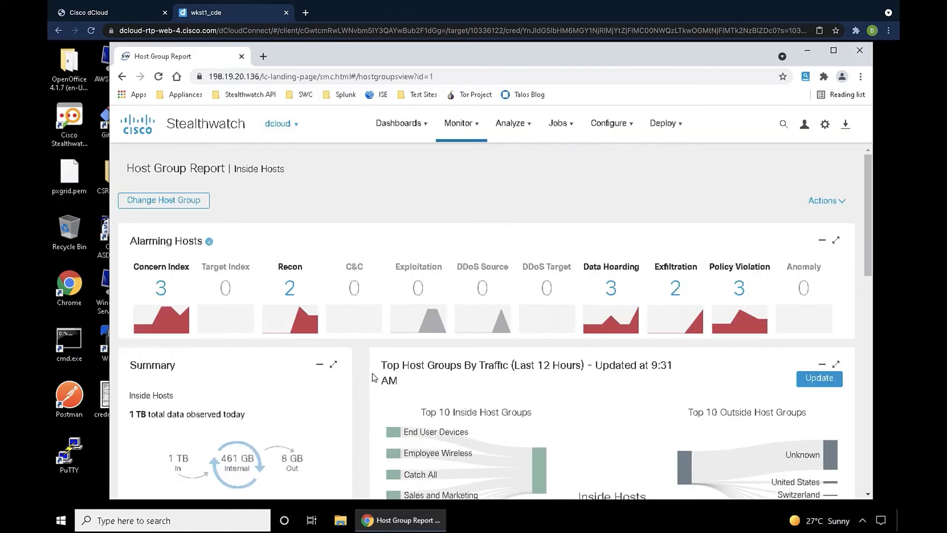
mouse_move(728, 258)
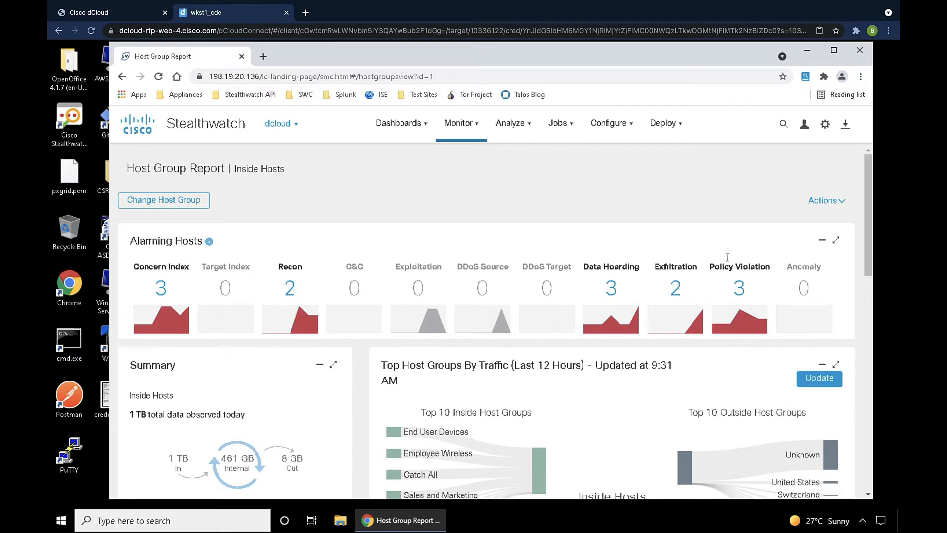
mouse_move(739, 311)
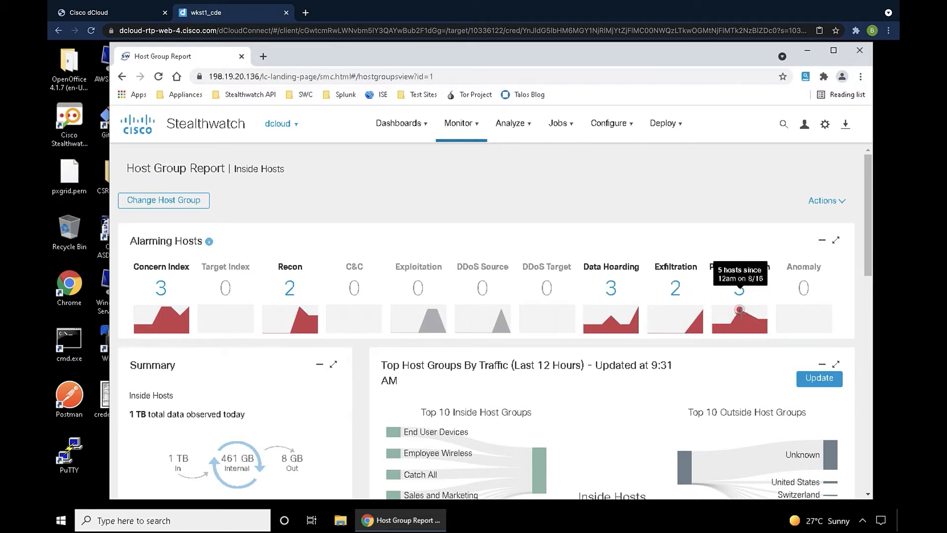
mouse_move(752, 275)
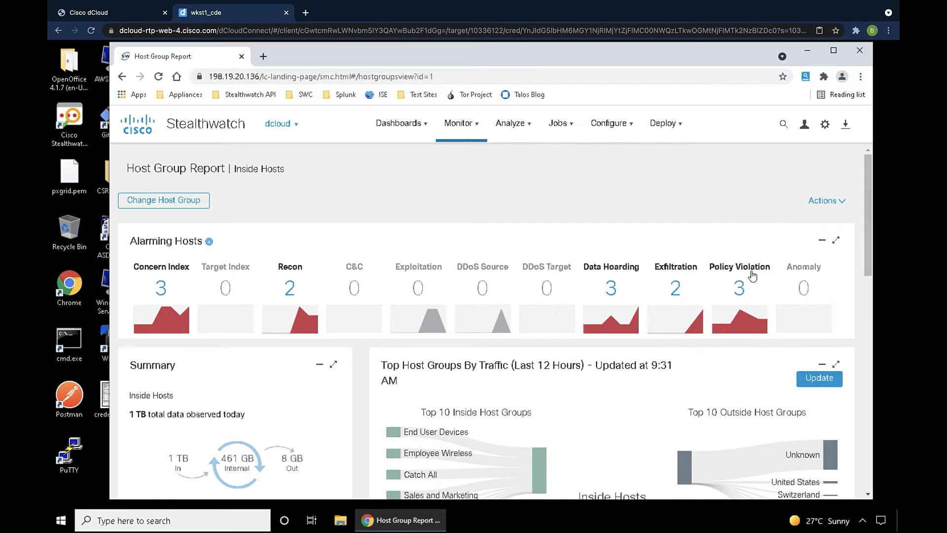
mouse_move(744, 261)
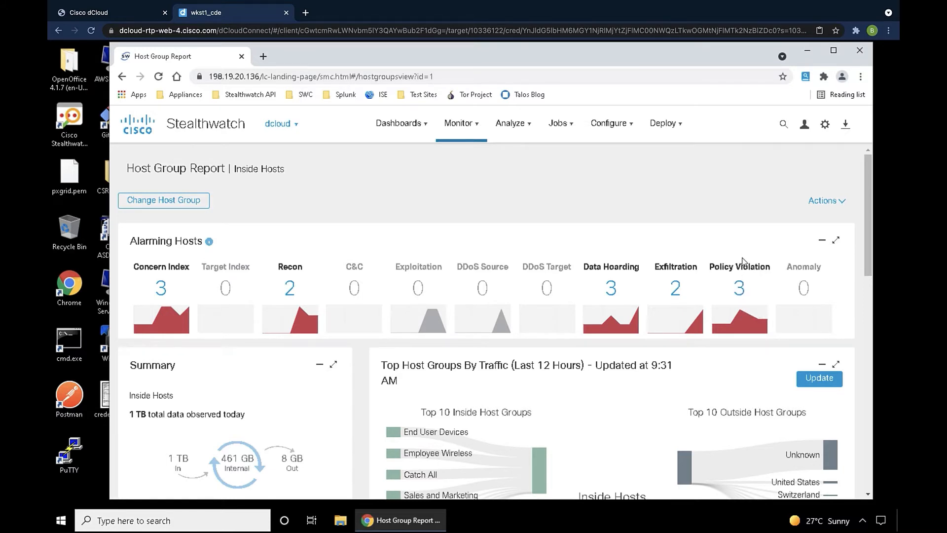
mouse_move(742, 304)
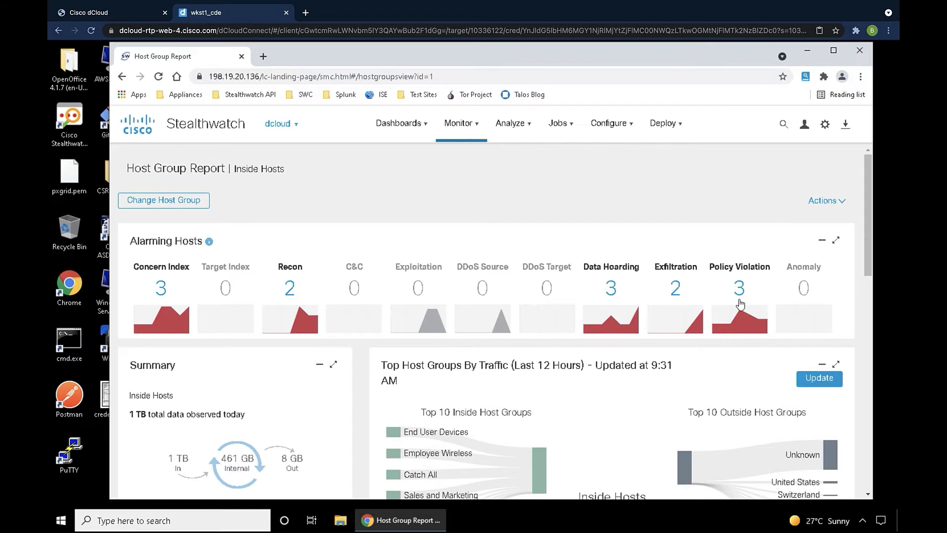
scroll("down", 3)
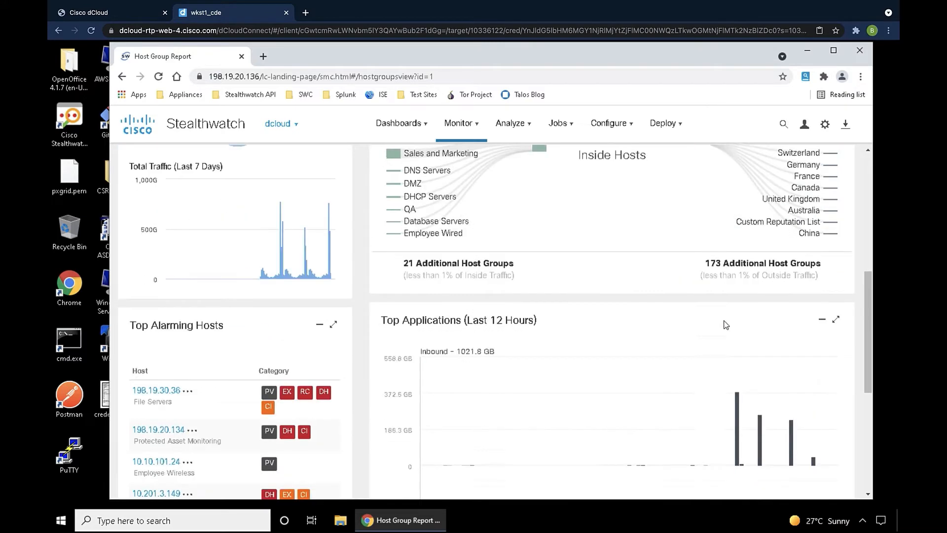
scroll("down", 3)
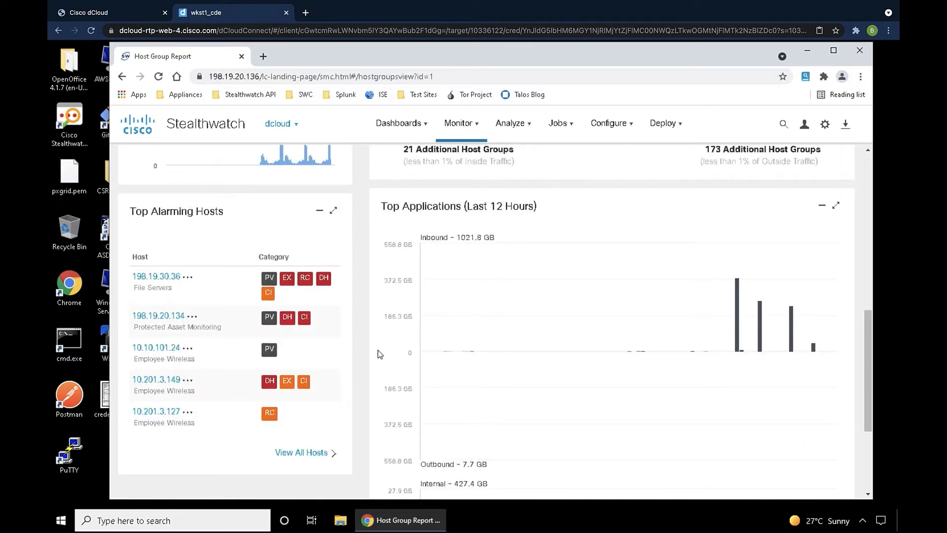
mouse_move(380, 349)
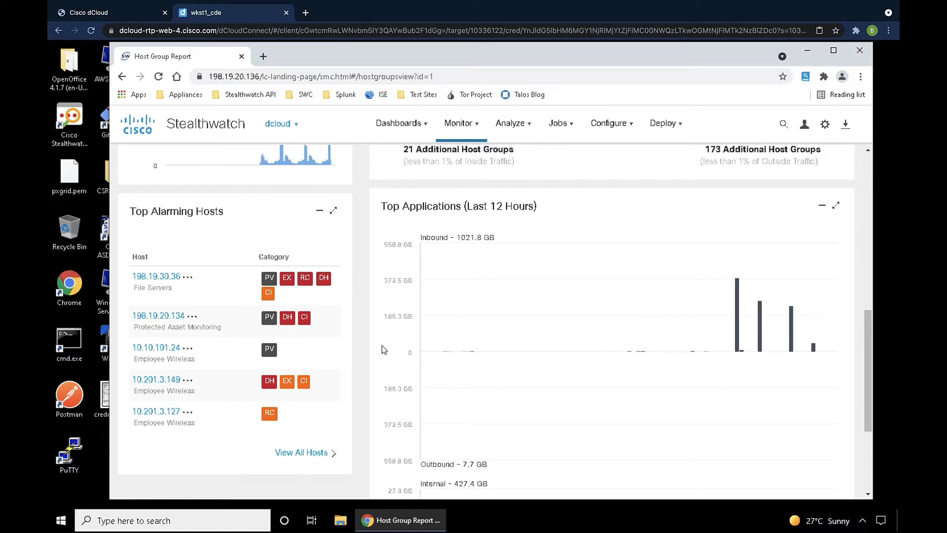
mouse_move(268, 278)
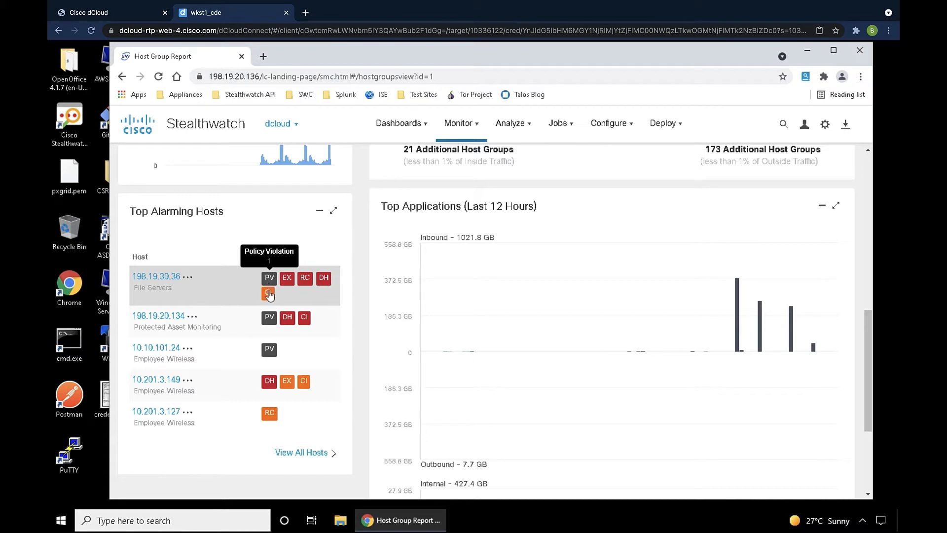
mouse_move(156, 276)
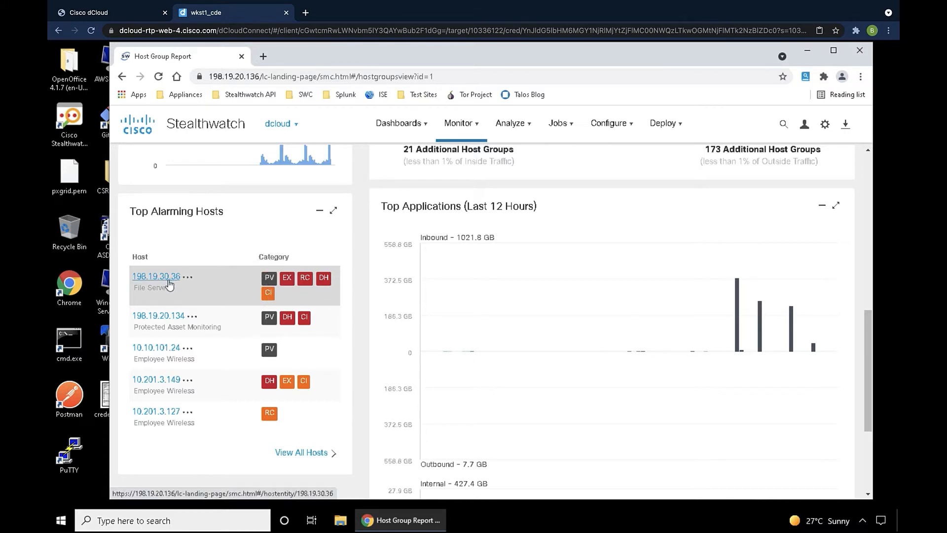
mouse_move(268, 278)
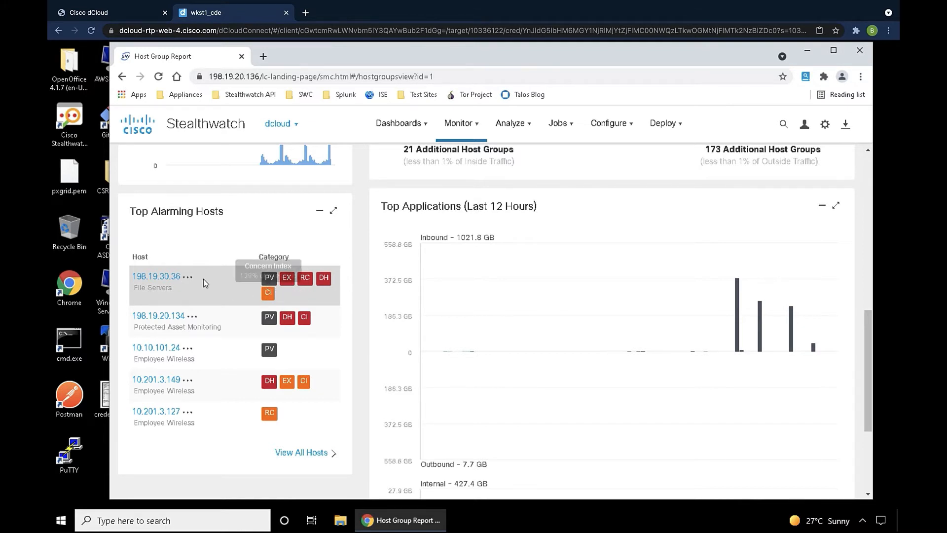
Step: Open the Host Report for 198.19.30.36 from Top Alarming Hosts
left_click(156, 276)
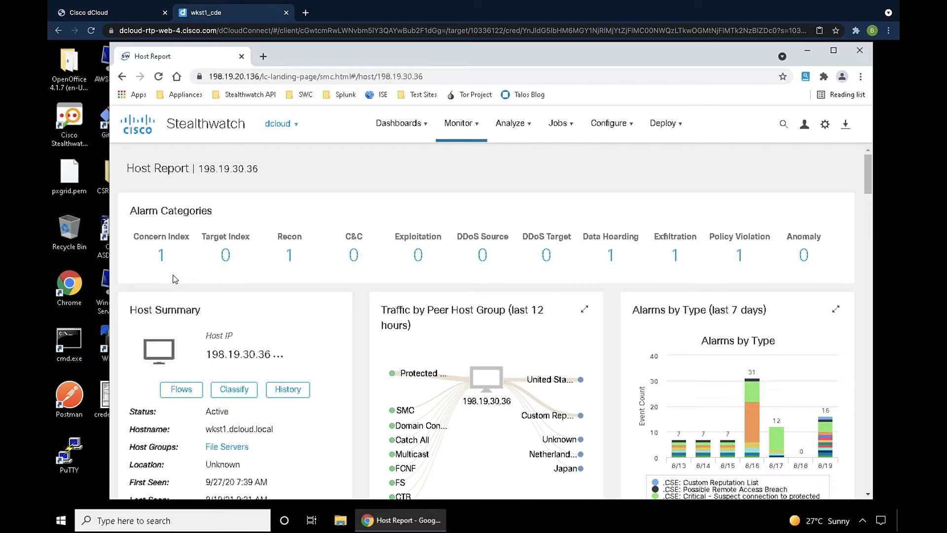
mouse_move(289, 255)
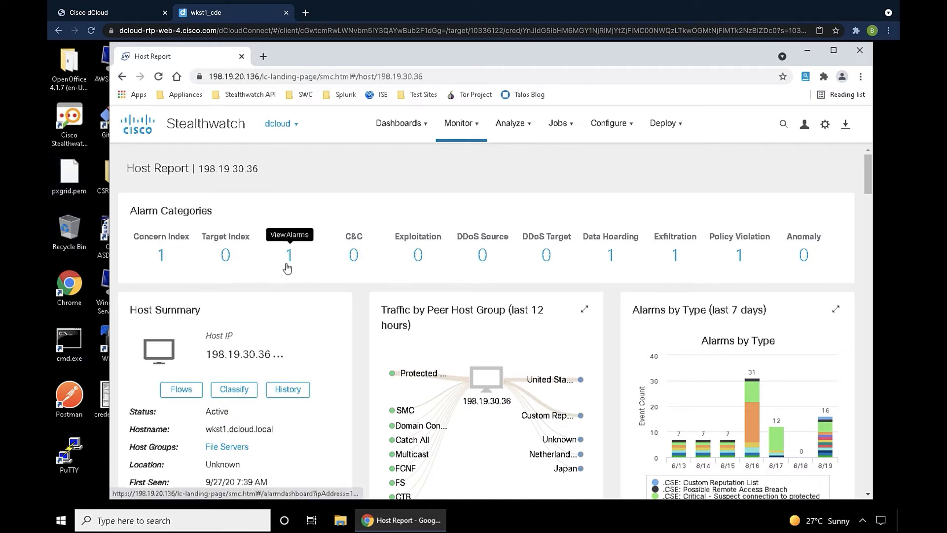
mouse_move(678, 275)
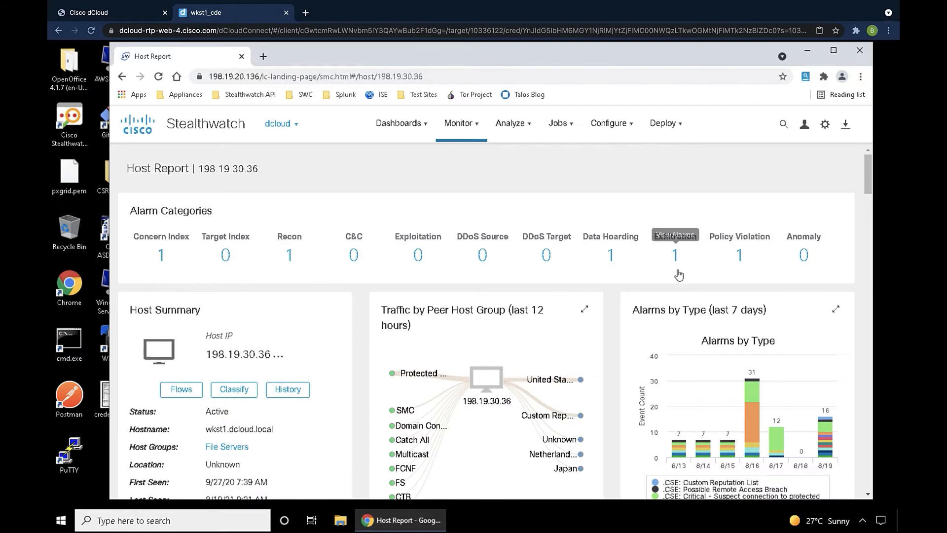
mouse_move(733, 272)
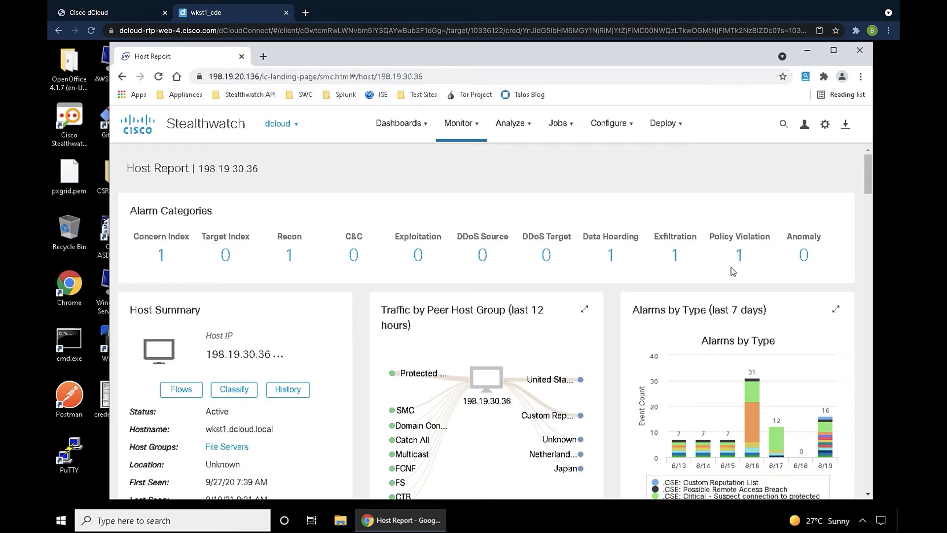
Step: Isolate '.CSE: Possible Remote Access Breach' in the Alarms by Type chart legend
scroll("down", 3)
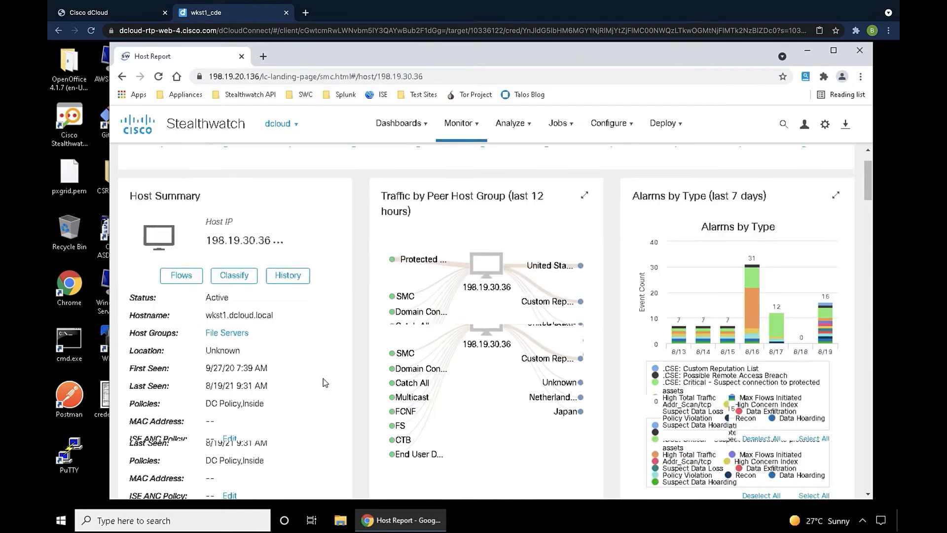
scroll("down", 3)
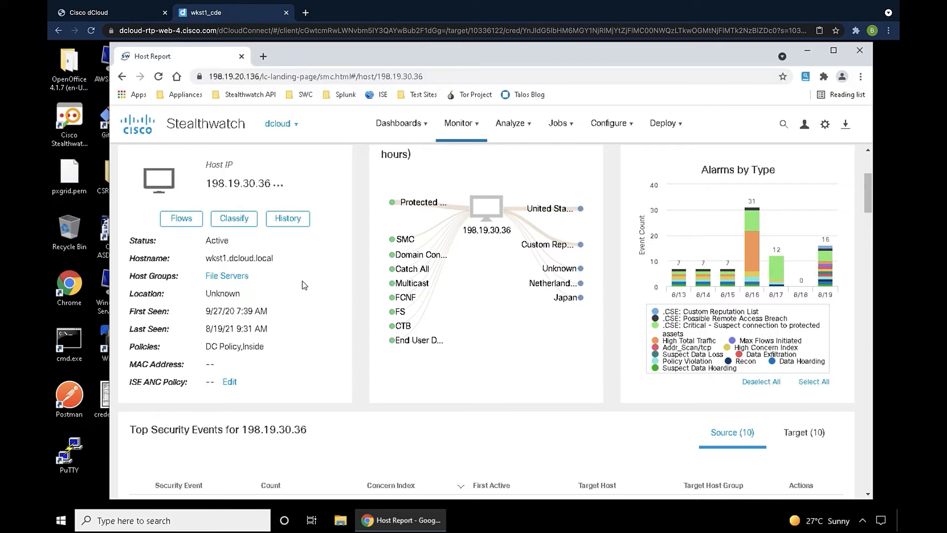
mouse_move(449, 270)
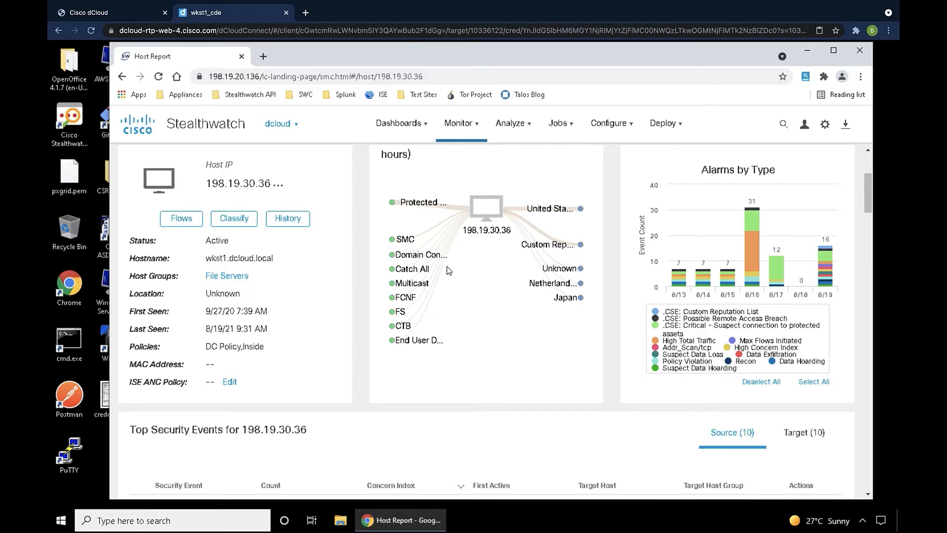
scroll("up", 3)
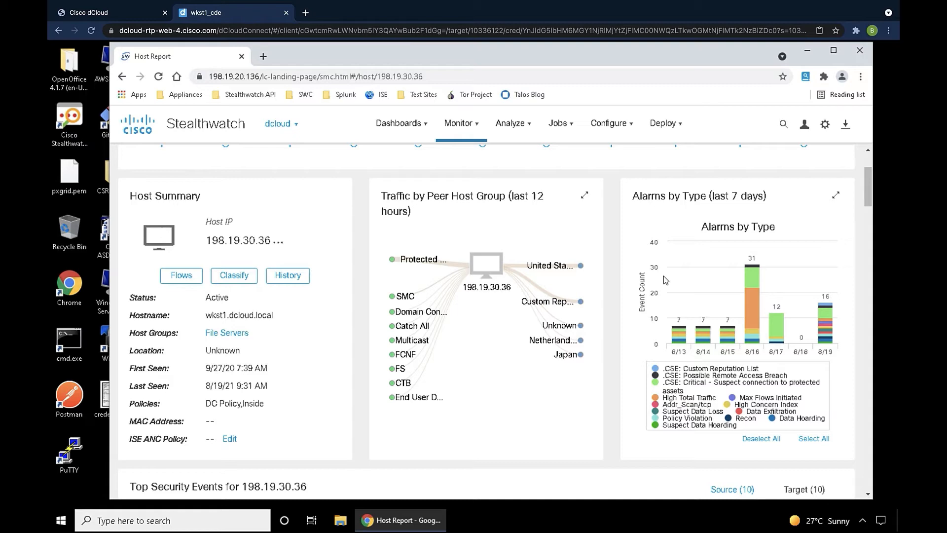
mouse_move(759, 410)
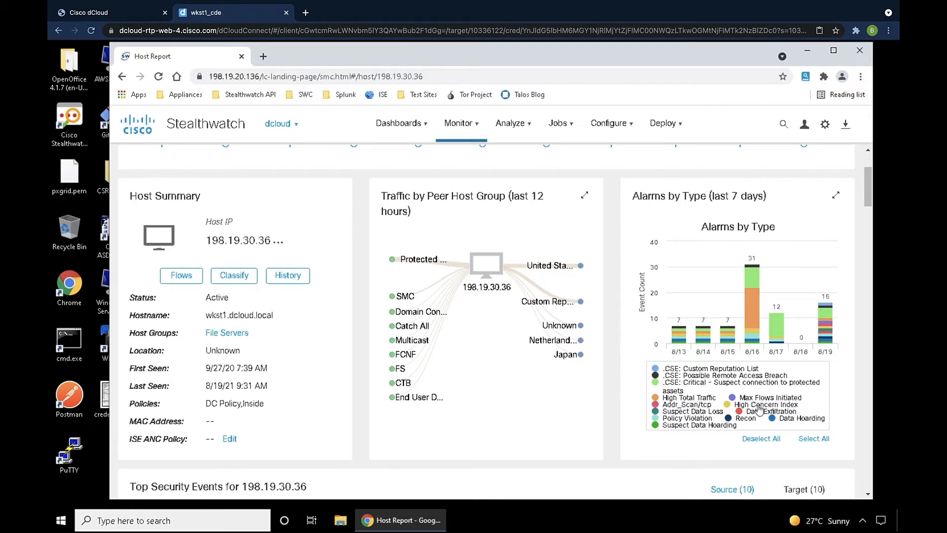
left_click(727, 375)
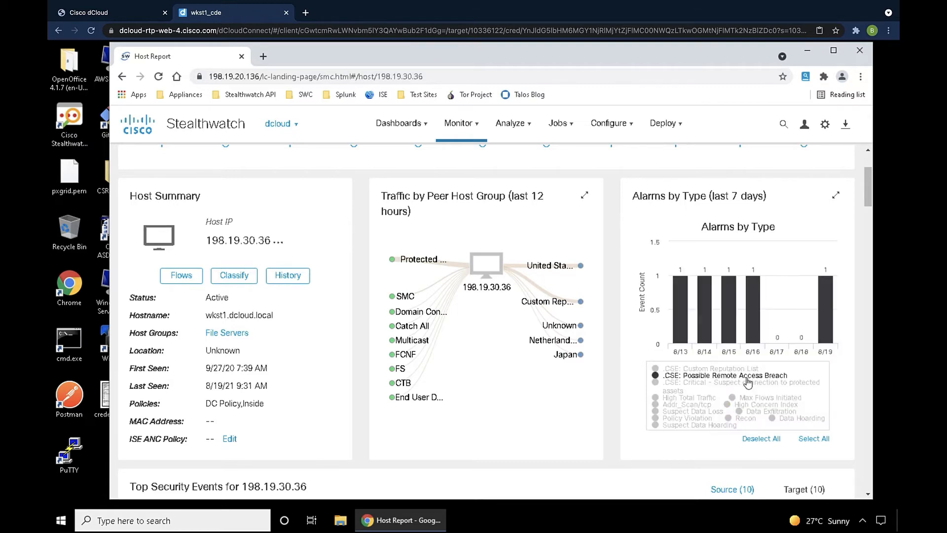
Step: Show the Target (10) list of Top Security Events for 198.19.30.36
scroll("down", 3)
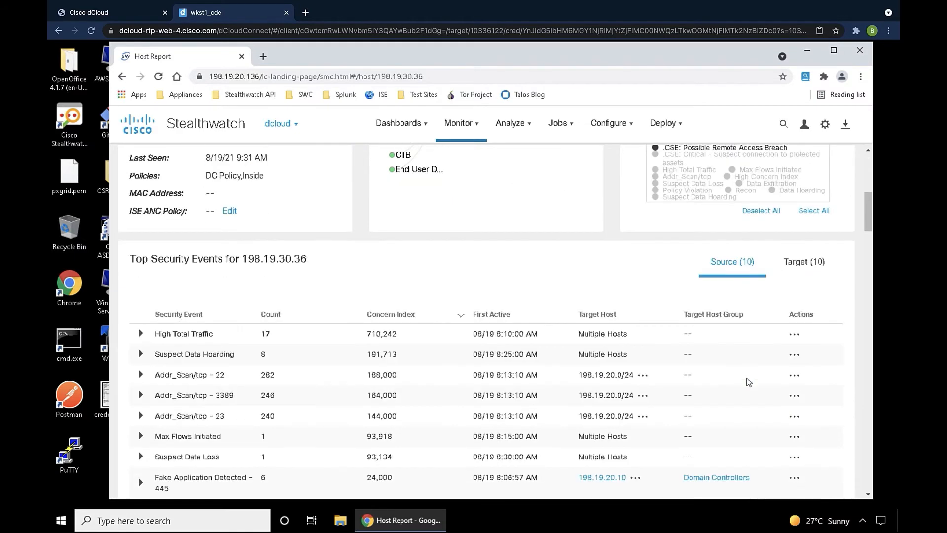
scroll("down", 3)
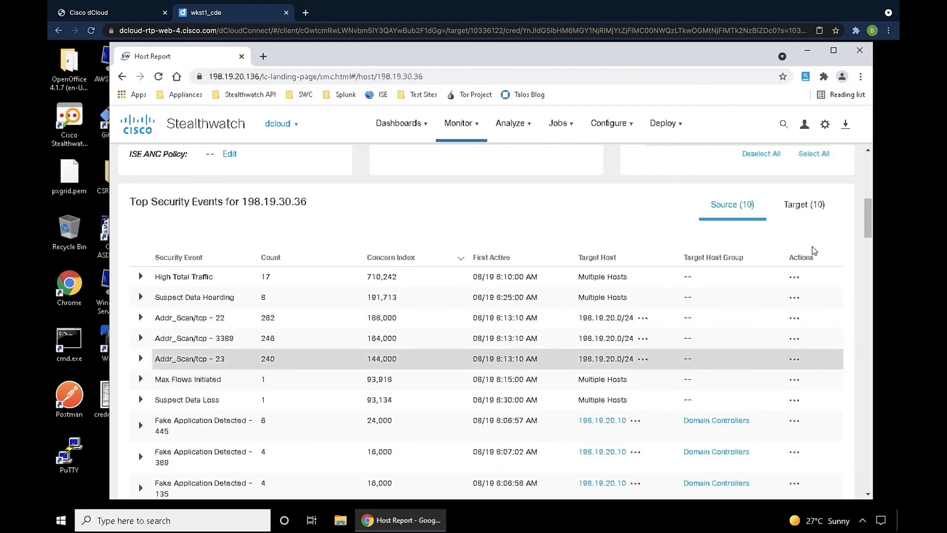
left_click(803, 204)
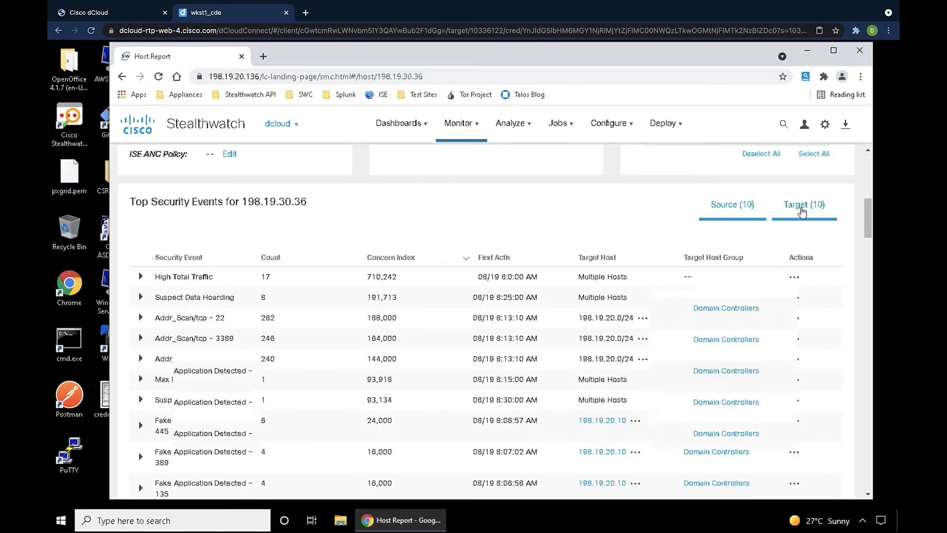
left_click(803, 205)
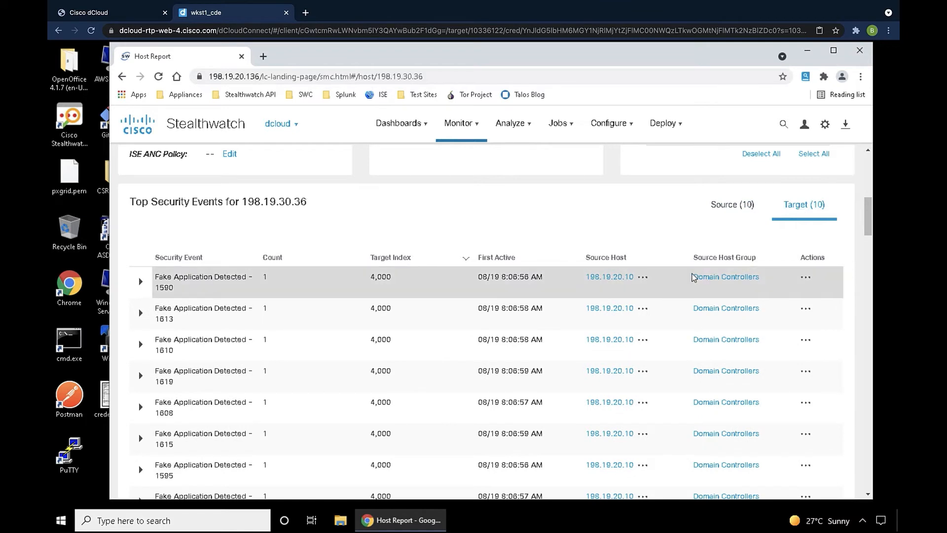
mouse_move(682, 243)
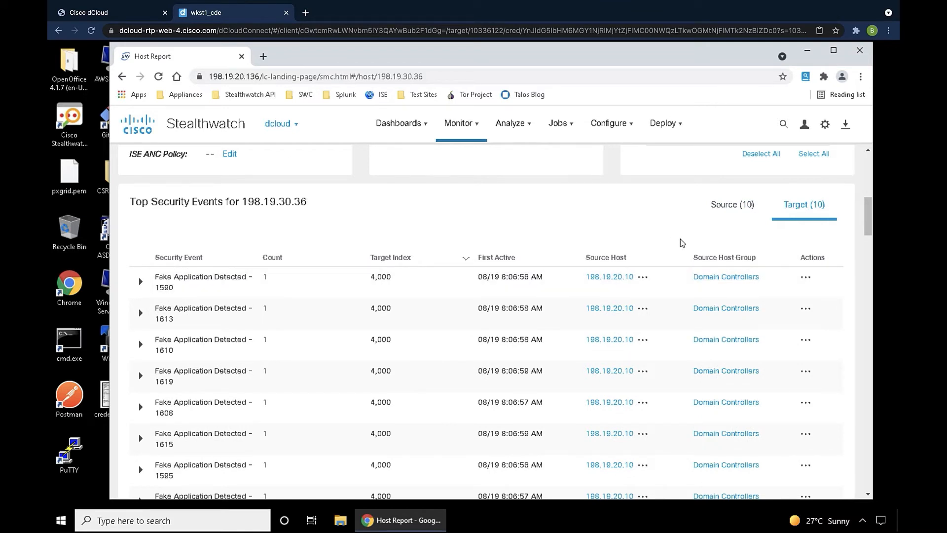
Step: Open the Policy Violation alarm list from the host's Alarm Categories
scroll("down", 3)
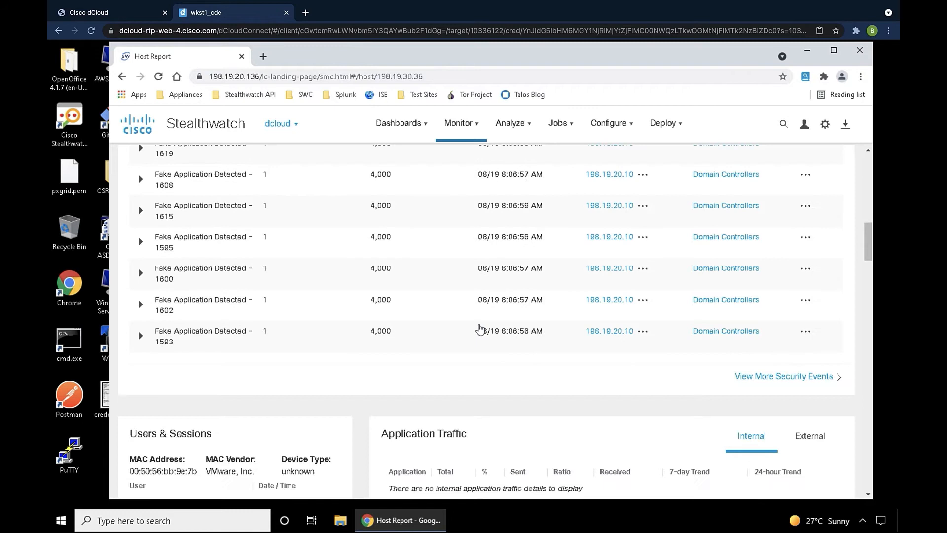
scroll("down", 3)
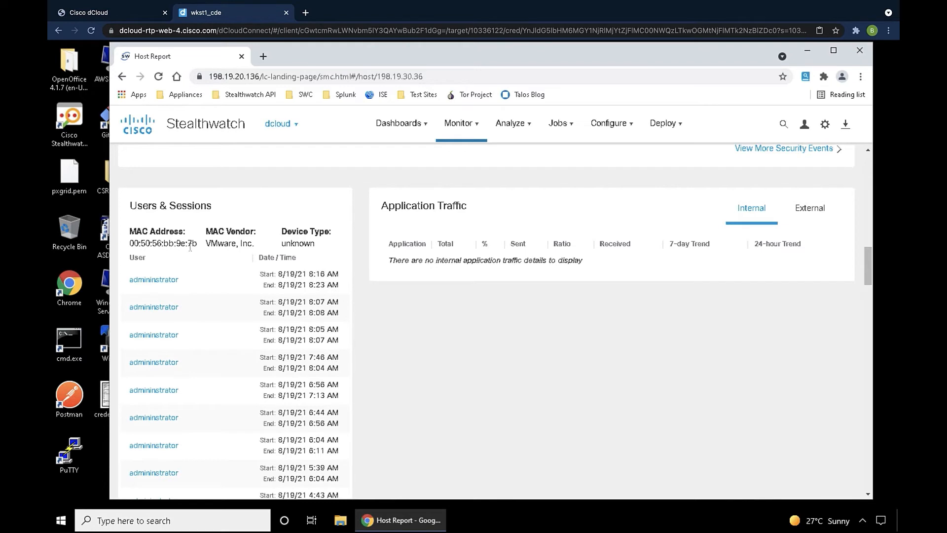
mouse_move(235, 261)
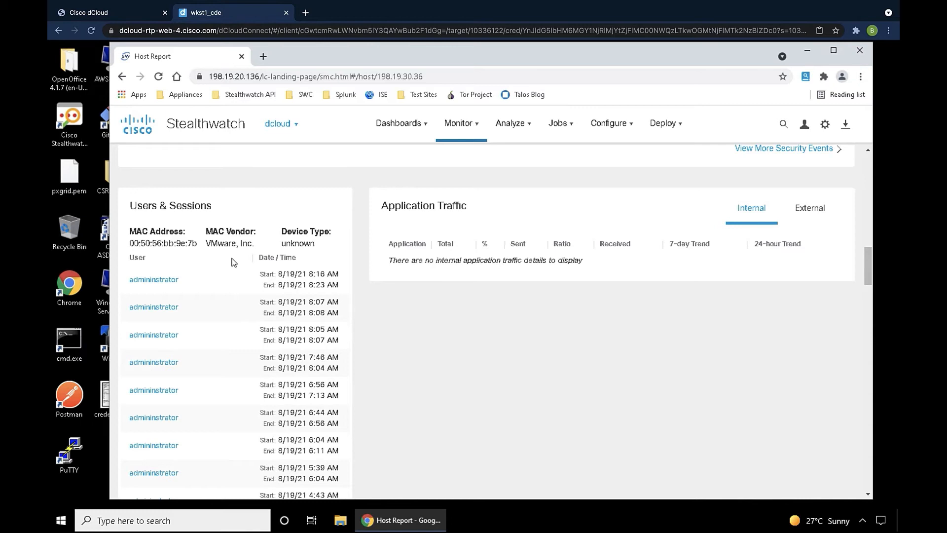
mouse_move(432, 295)
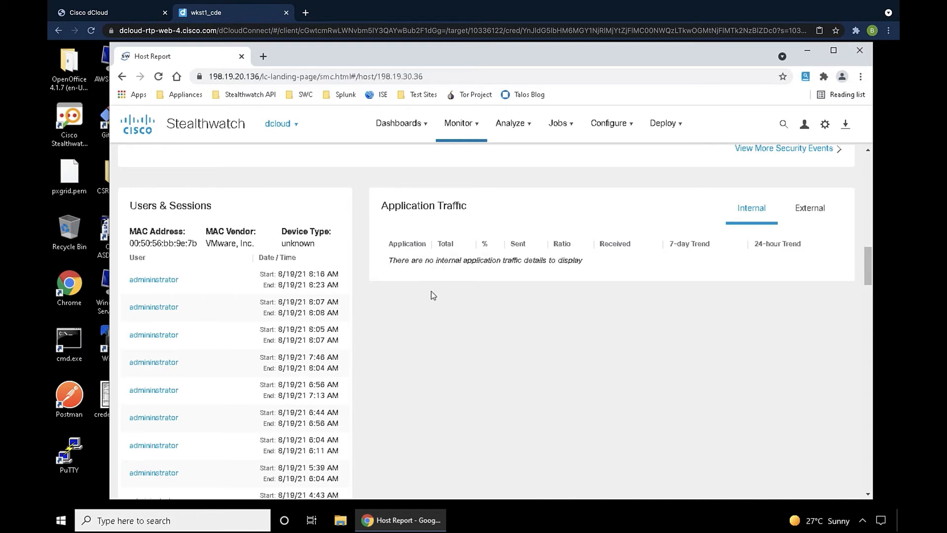
scroll("up", 3)
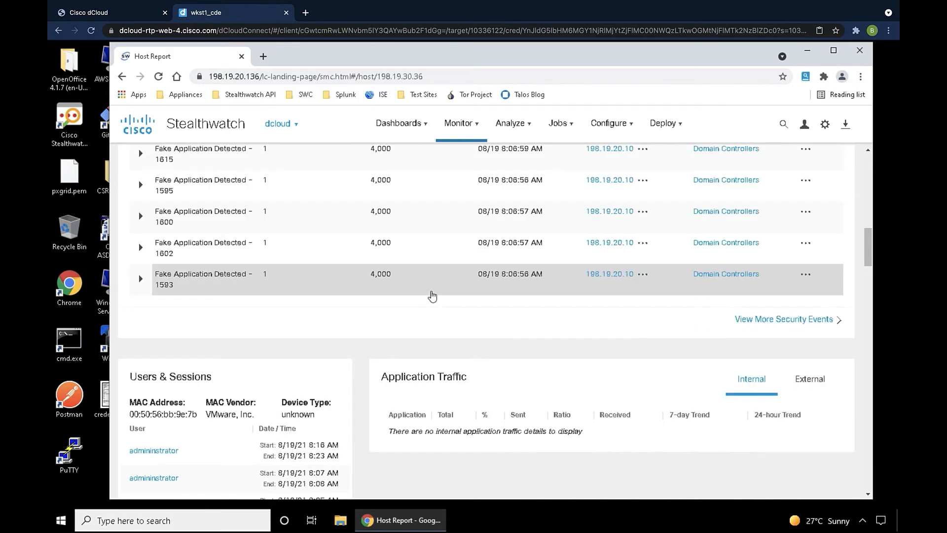
scroll("up", 3)
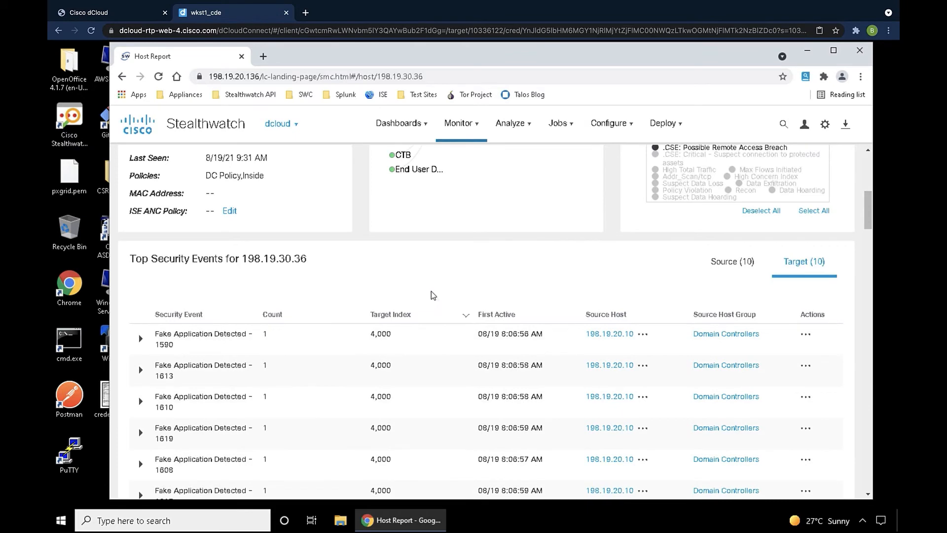
scroll("up", 3)
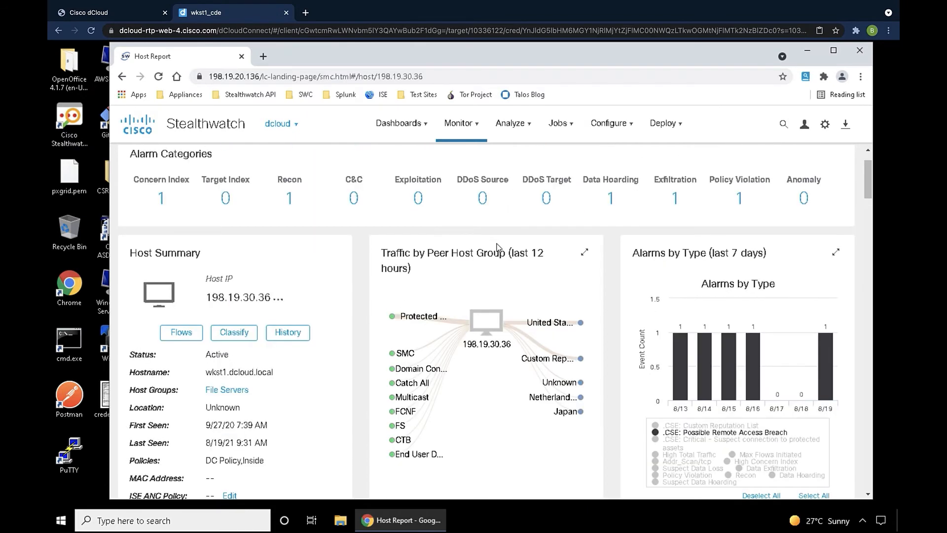
left_click(738, 197)
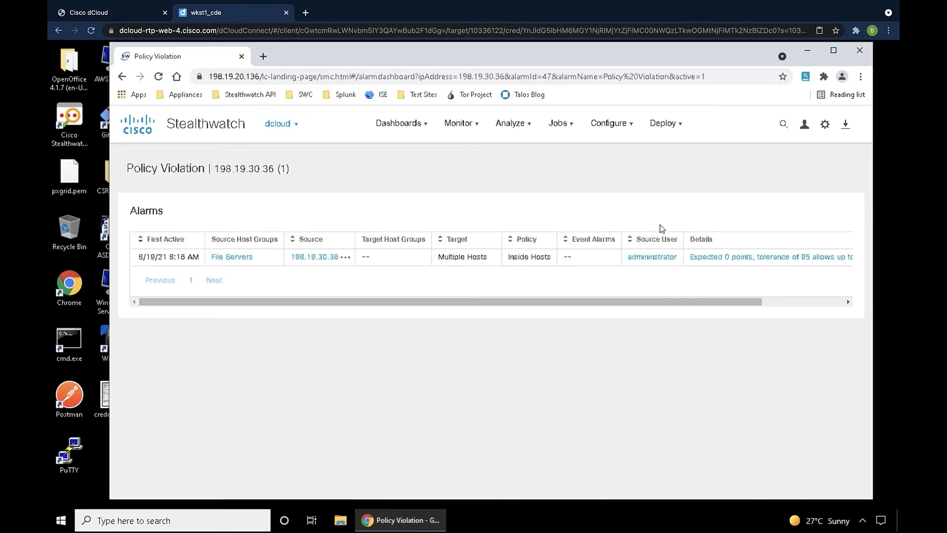
mouse_move(601, 266)
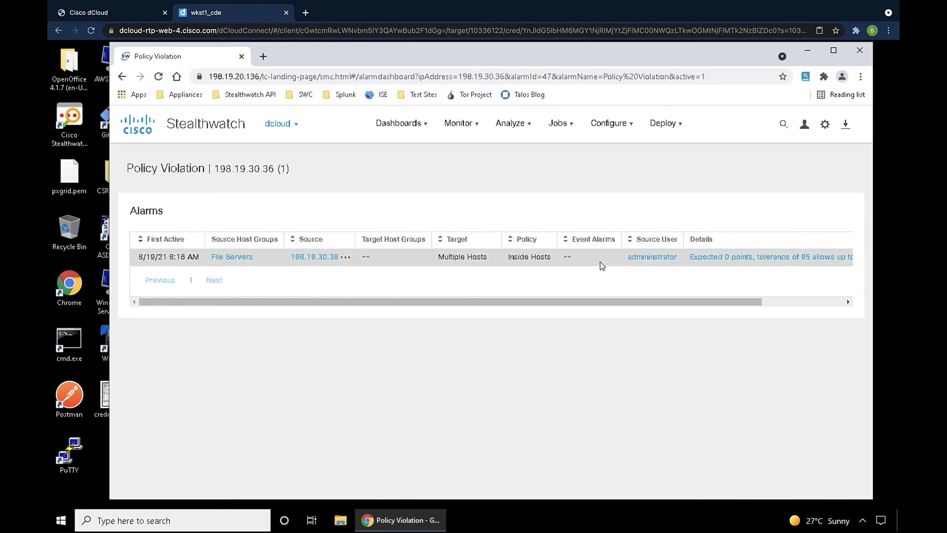
mouse_move(660, 296)
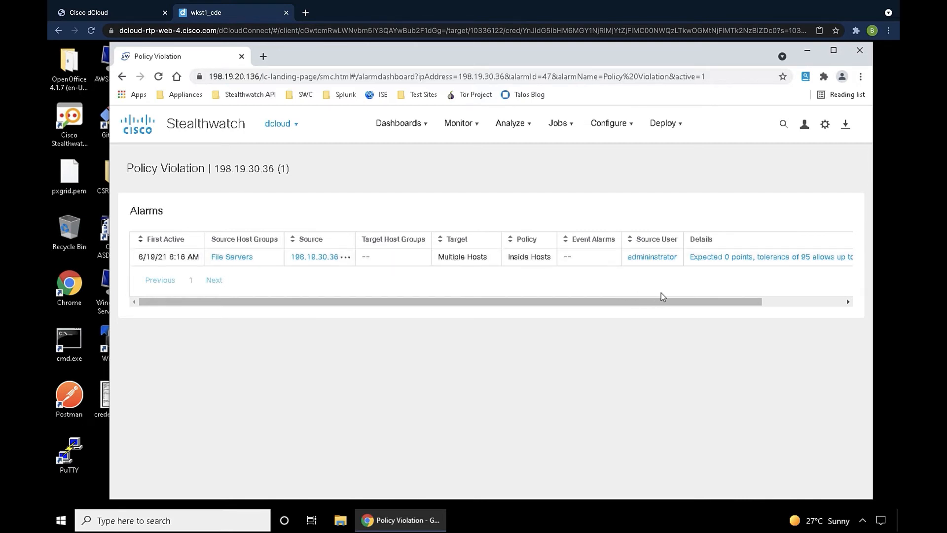
mouse_move(744, 264)
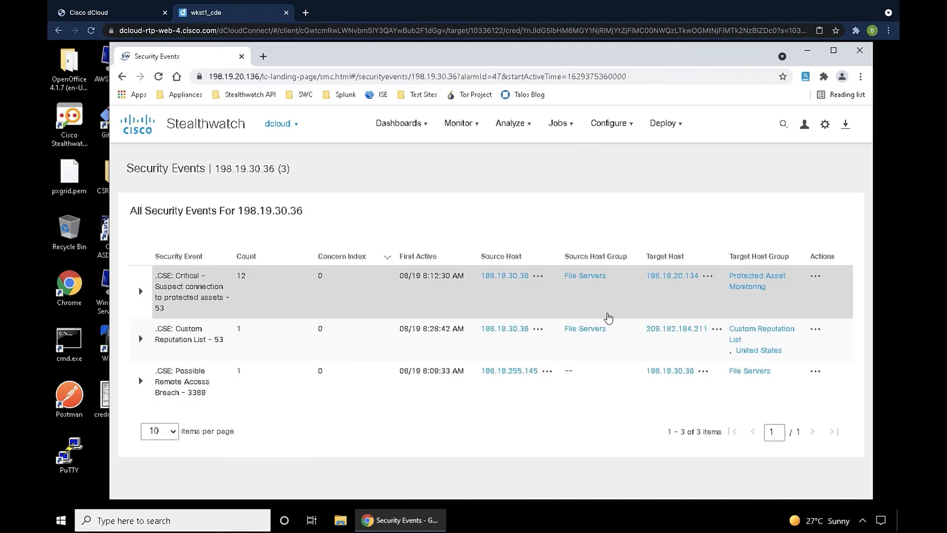
mouse_move(436, 363)
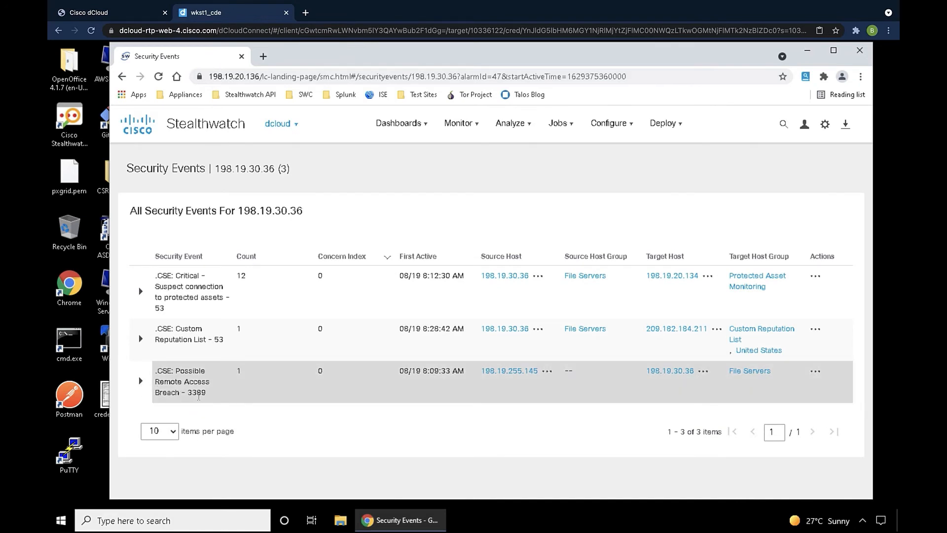
mouse_move(181, 380)
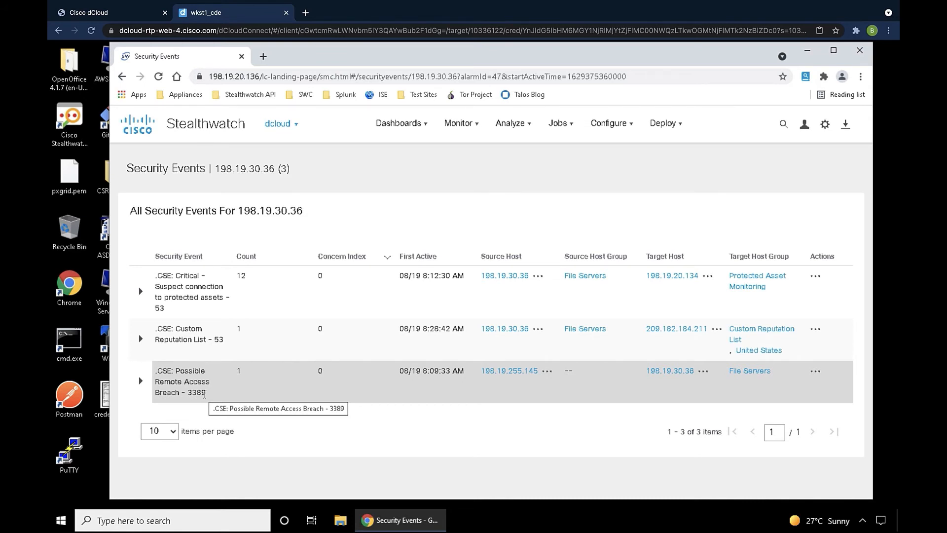
mouse_move(516, 448)
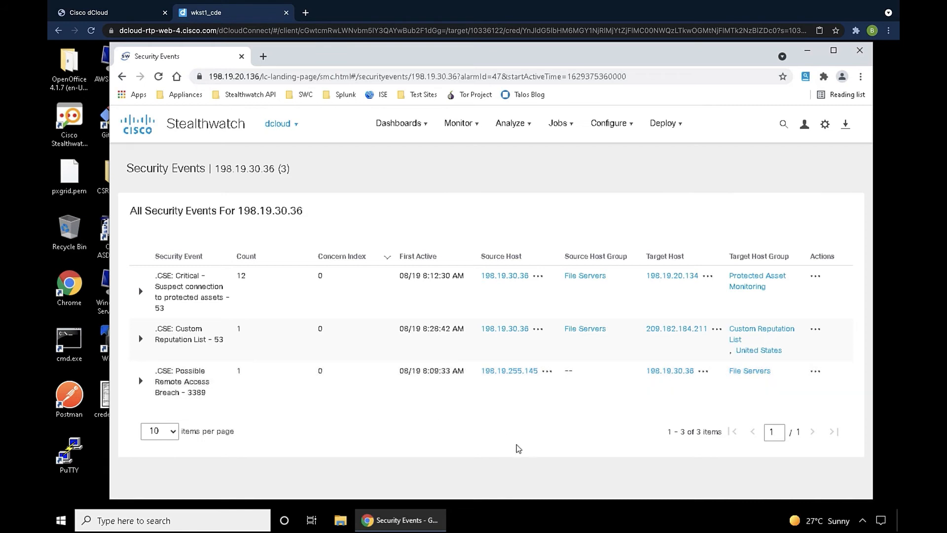
mouse_move(815, 373)
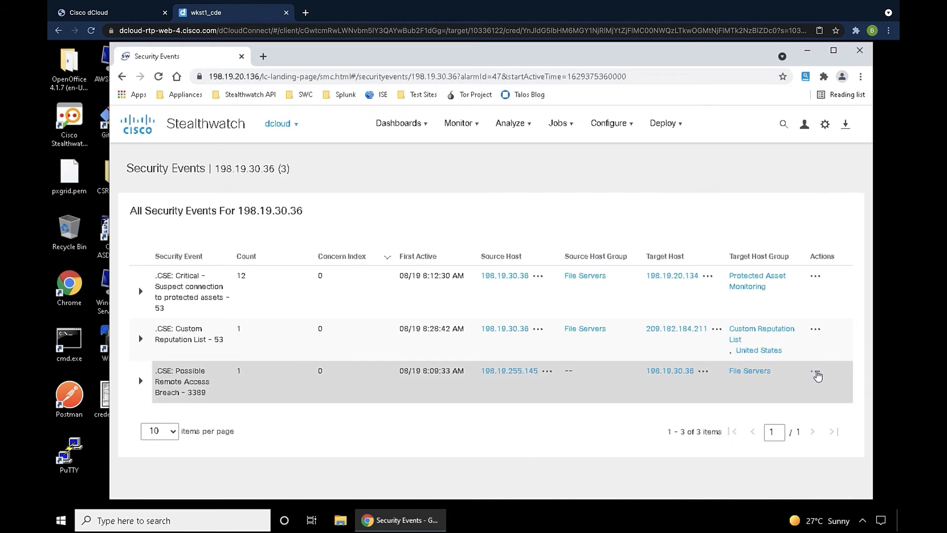
Step: Open the Actions menu on the Possible Remote Access Breach row for 198.19.255.145 / 198.19.30.36
left_click(816, 373)
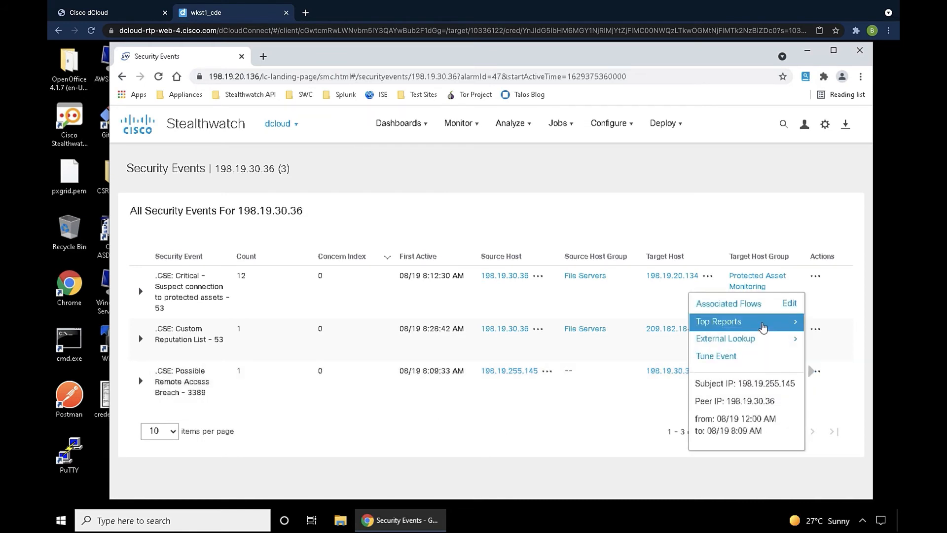
mouse_move(757, 338)
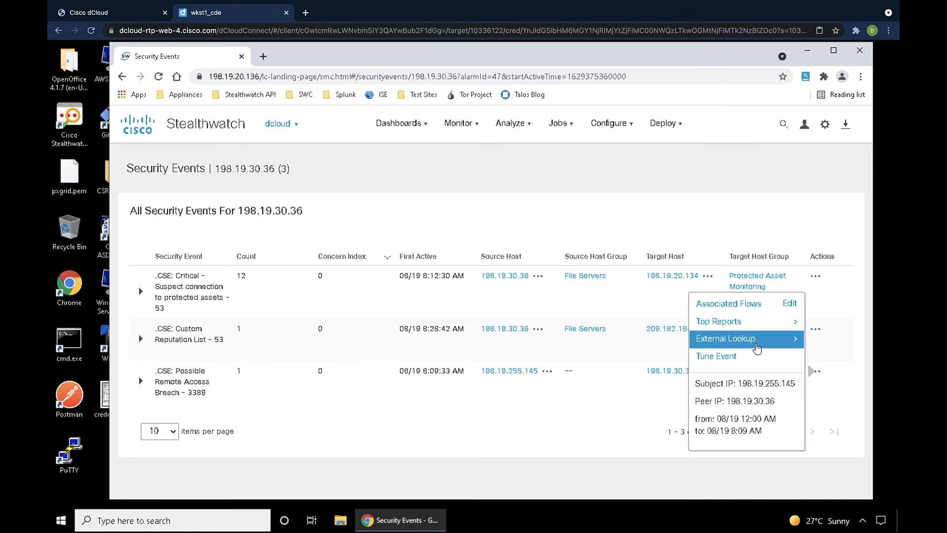
mouse_move(746, 320)
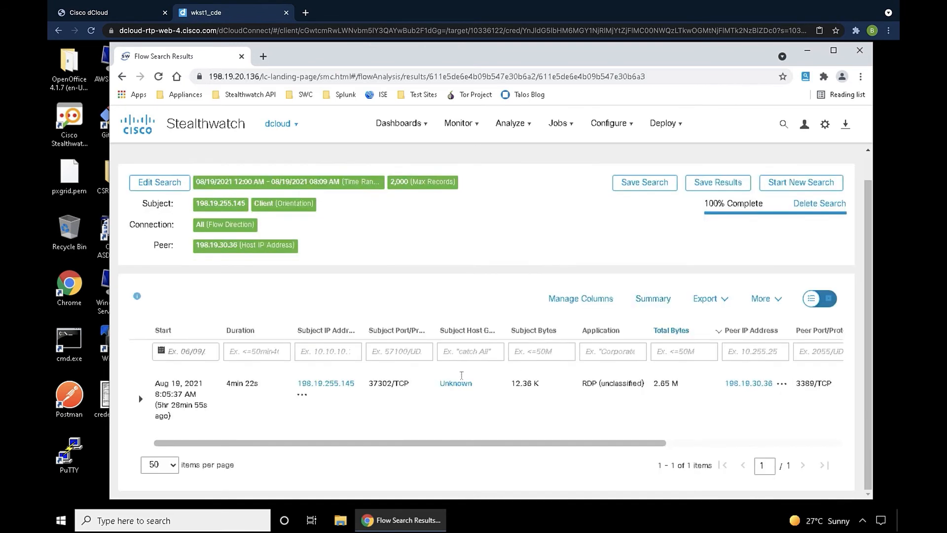
Step: Expand the RDP flow row to read its Subject and Totals (2.65 MB) statistics
left_click(140, 397)
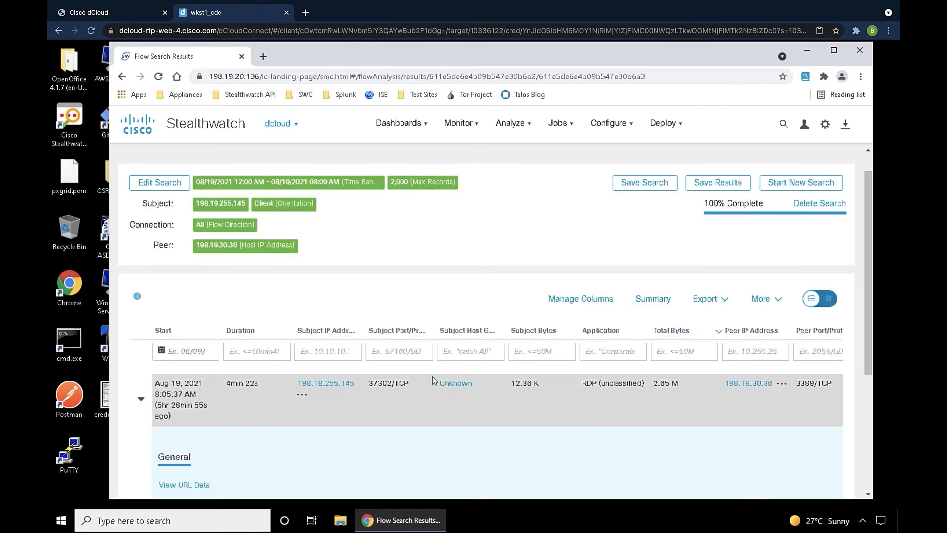
scroll("down", 3)
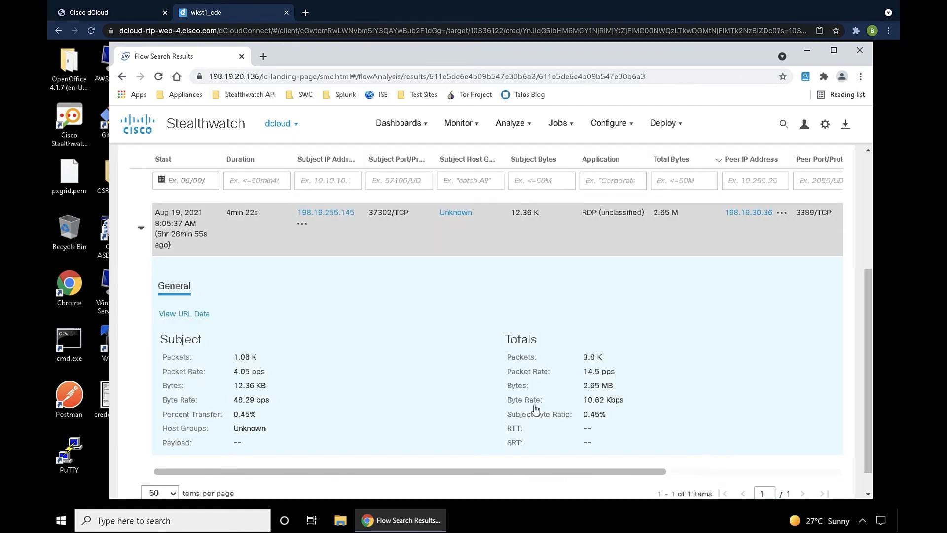
mouse_move(554, 351)
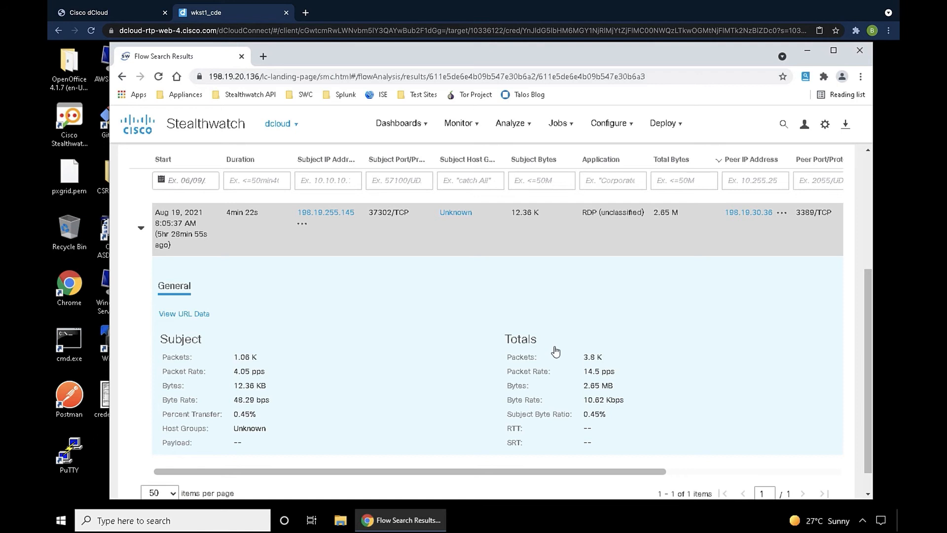
scroll("up", 3)
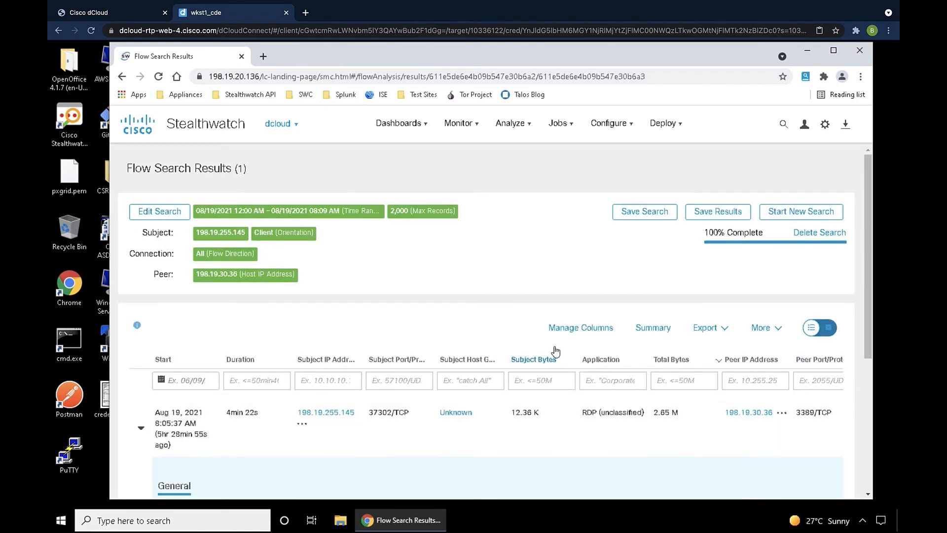
mouse_move(622, 160)
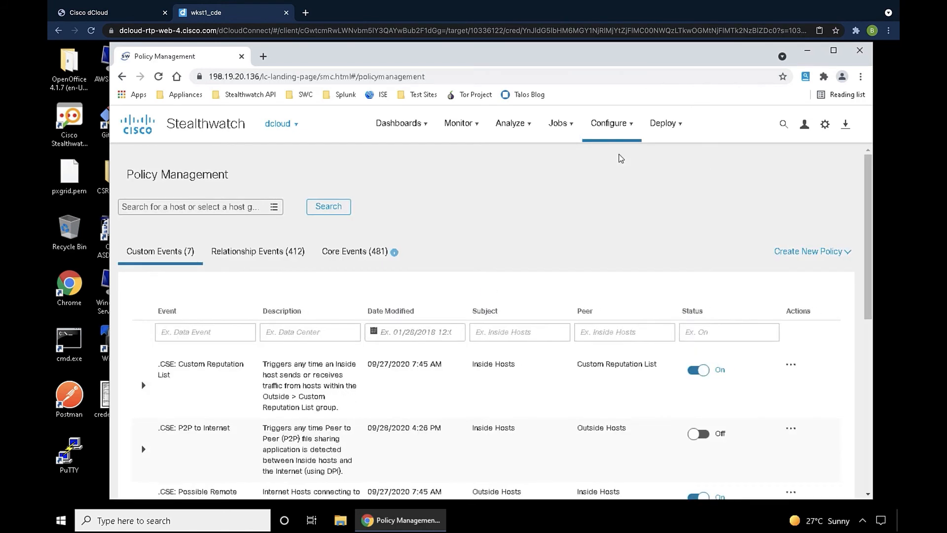
mouse_move(815, 223)
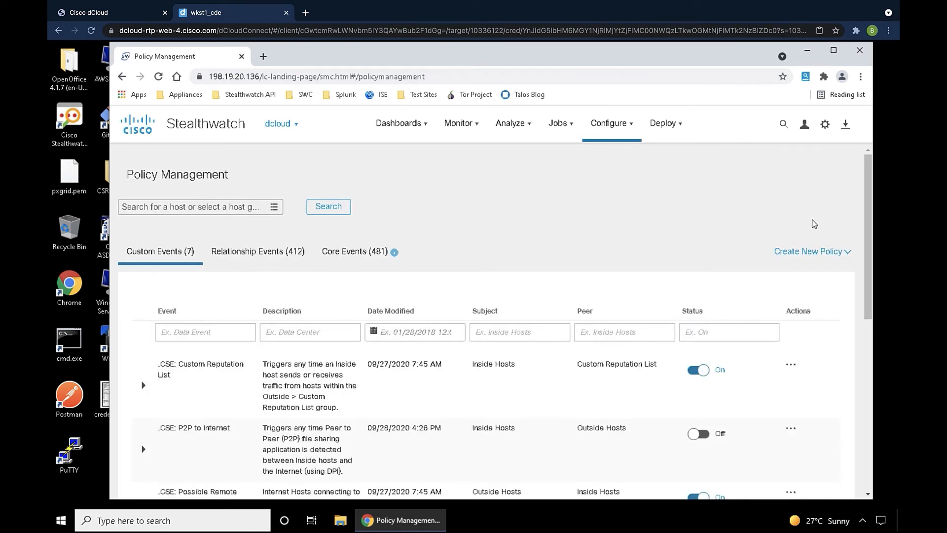
Step: In Policy Management, expand the .CSE: Possible Remote Access Breach summary and bring up its Actions menu
left_click(809, 250)
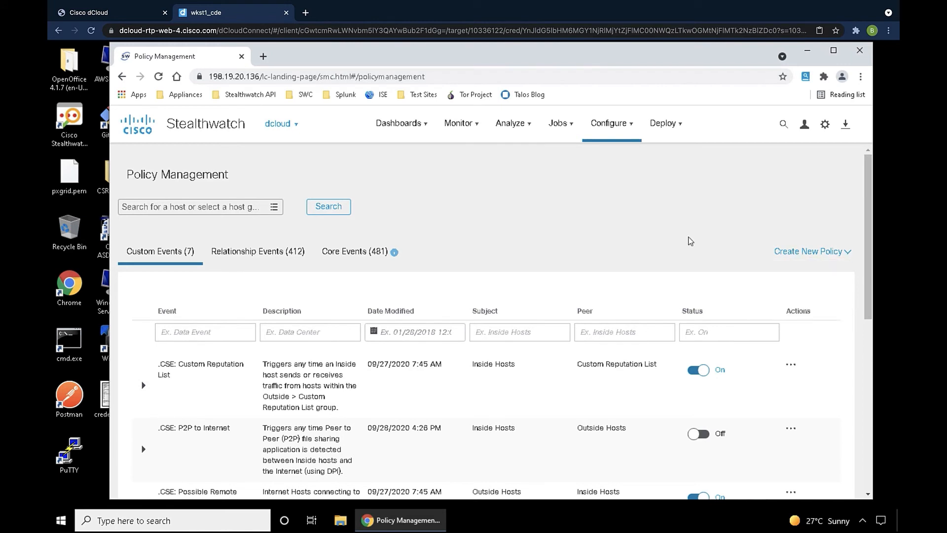
scroll("down", 3)
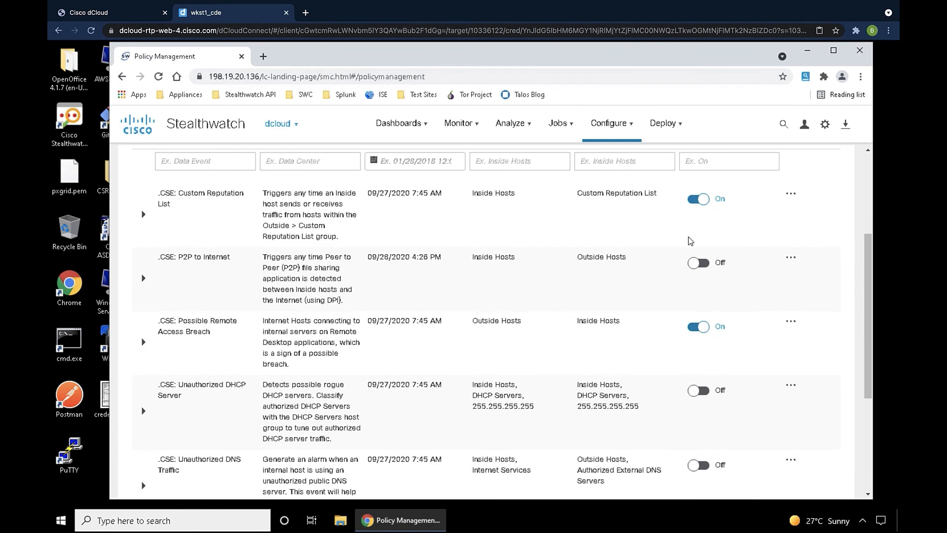
mouse_move(144, 343)
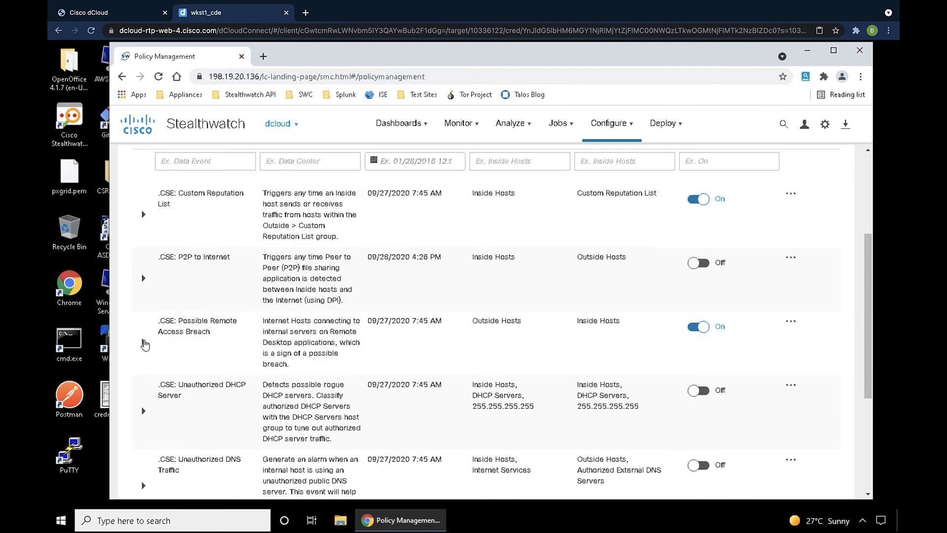
left_click(144, 342)
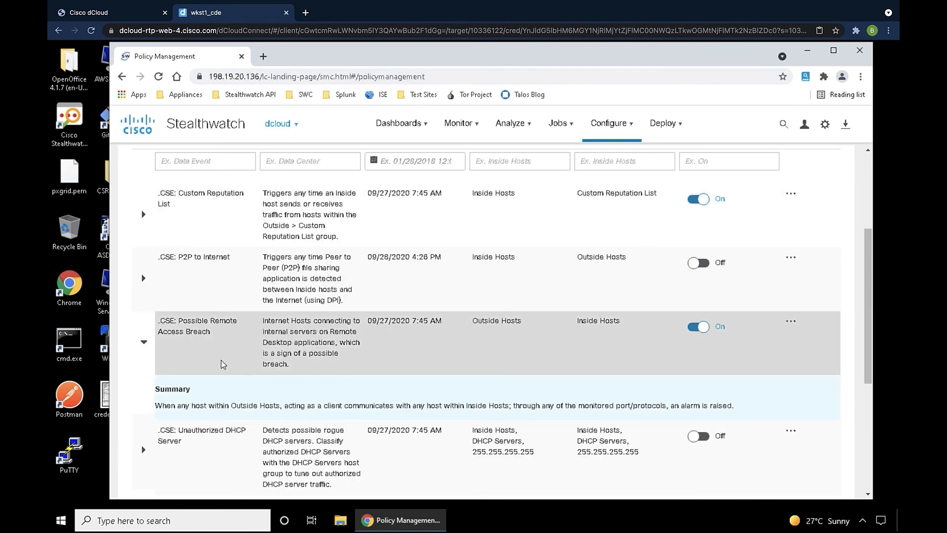
mouse_move(785, 327)
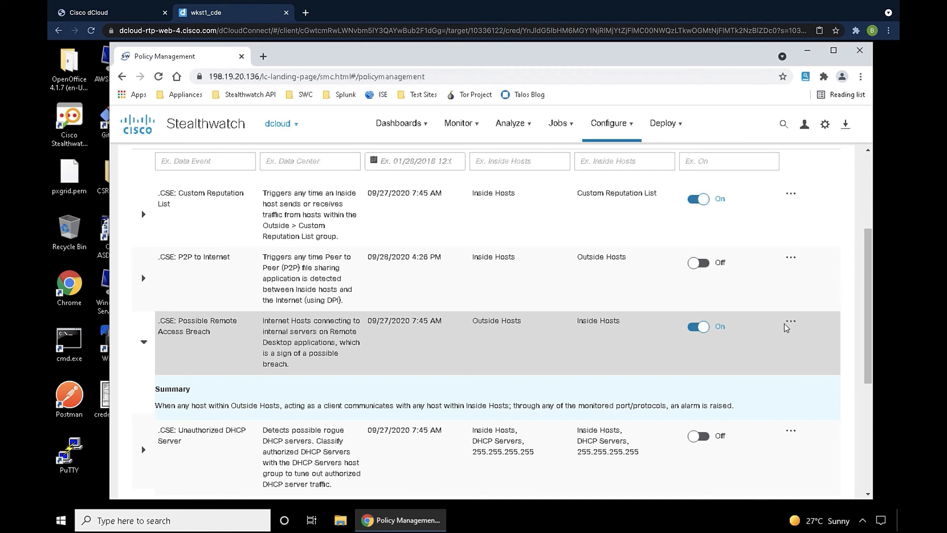
left_click(790, 320)
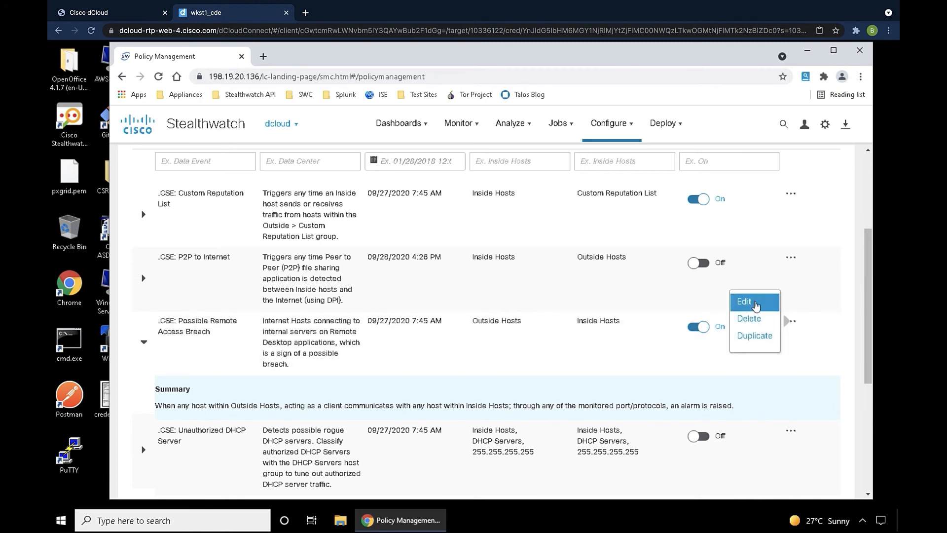
Step: Edit the policy to view its Find criteria, host groups, peer ports and Peer Packets threshold
left_click(743, 301)
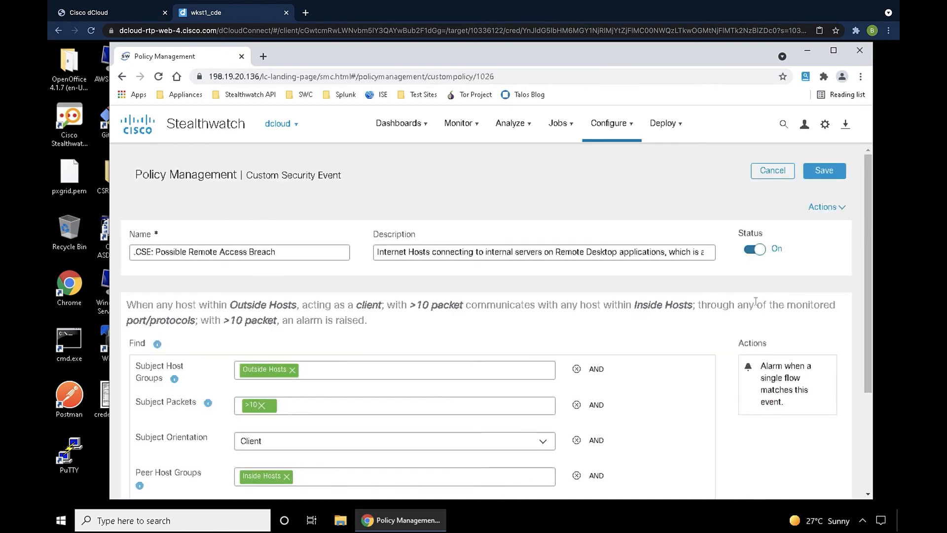
scroll("down", 3)
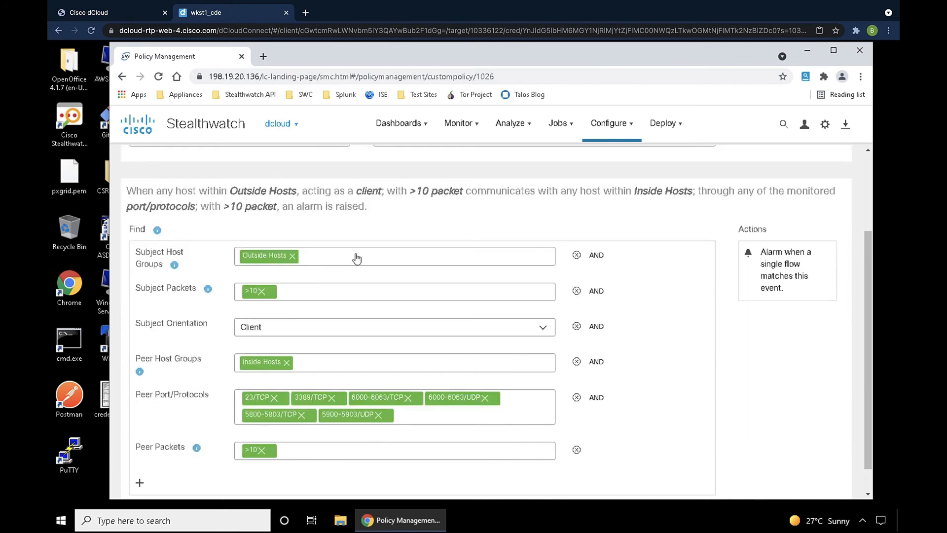
mouse_move(344, 258)
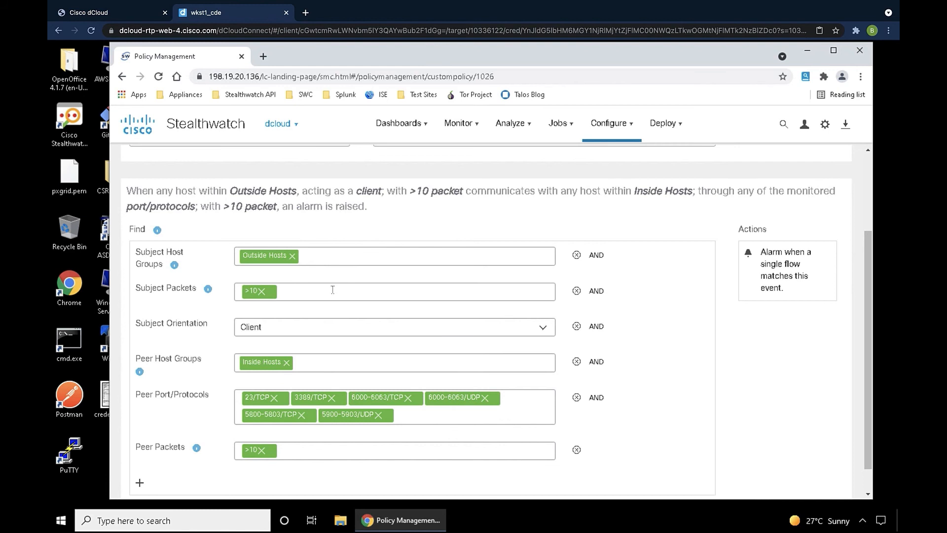
mouse_move(318, 369)
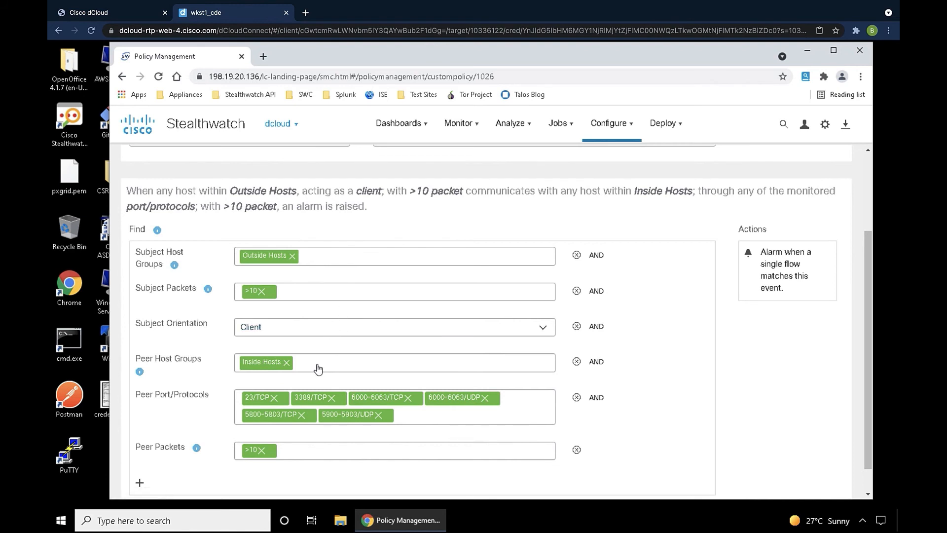
mouse_move(348, 407)
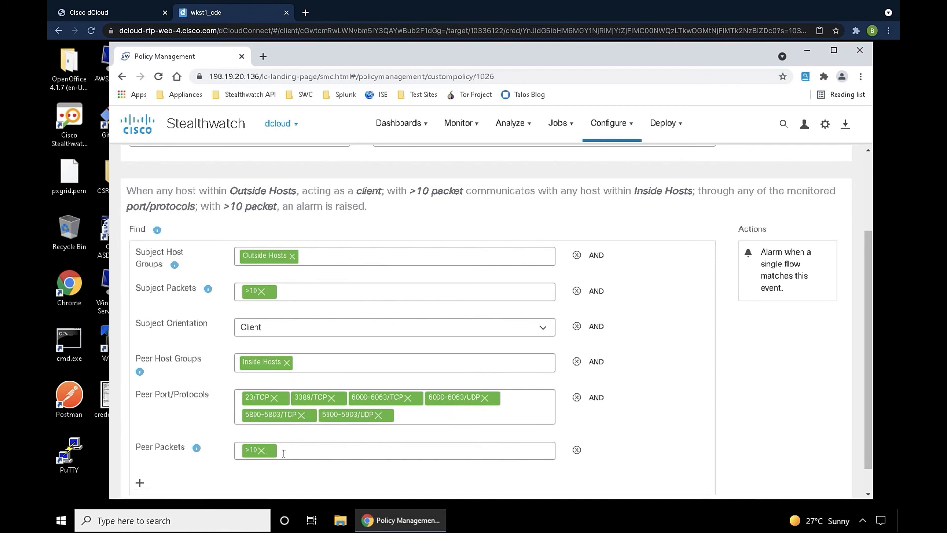
mouse_move(196, 448)
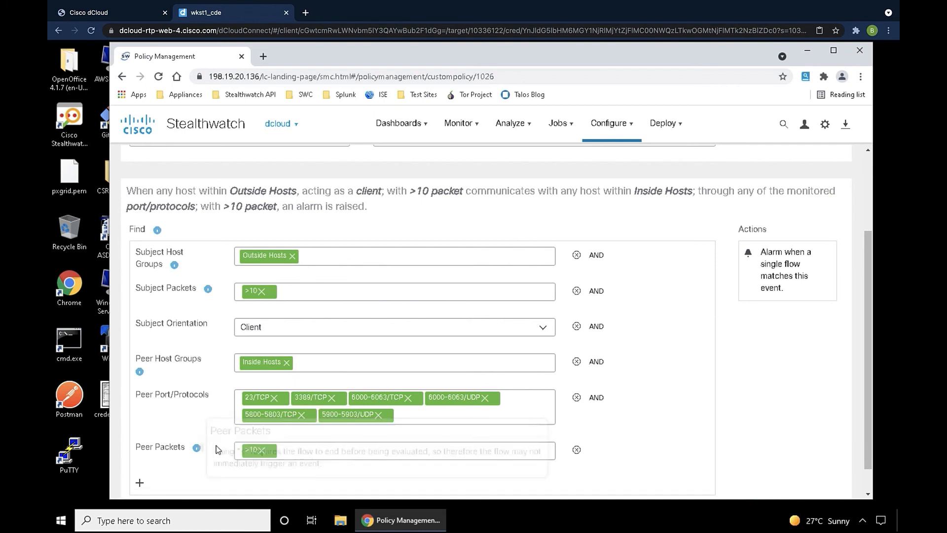